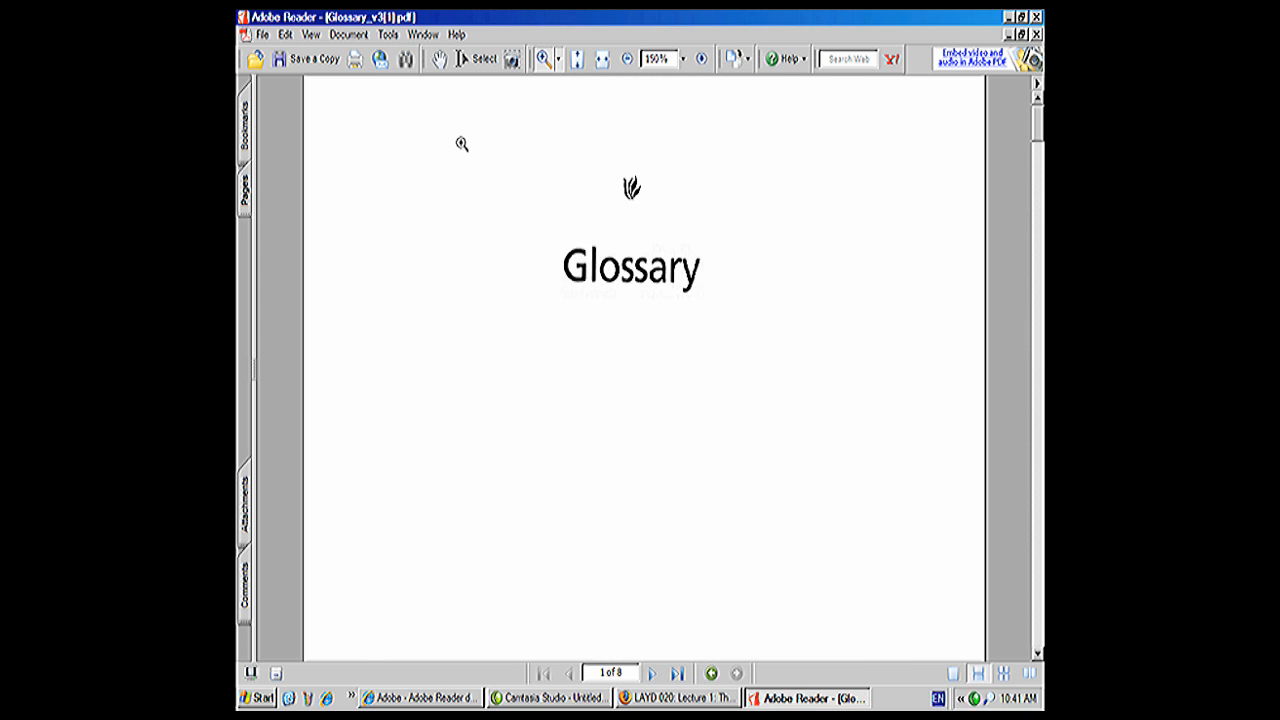
mouse_move(464, 148)
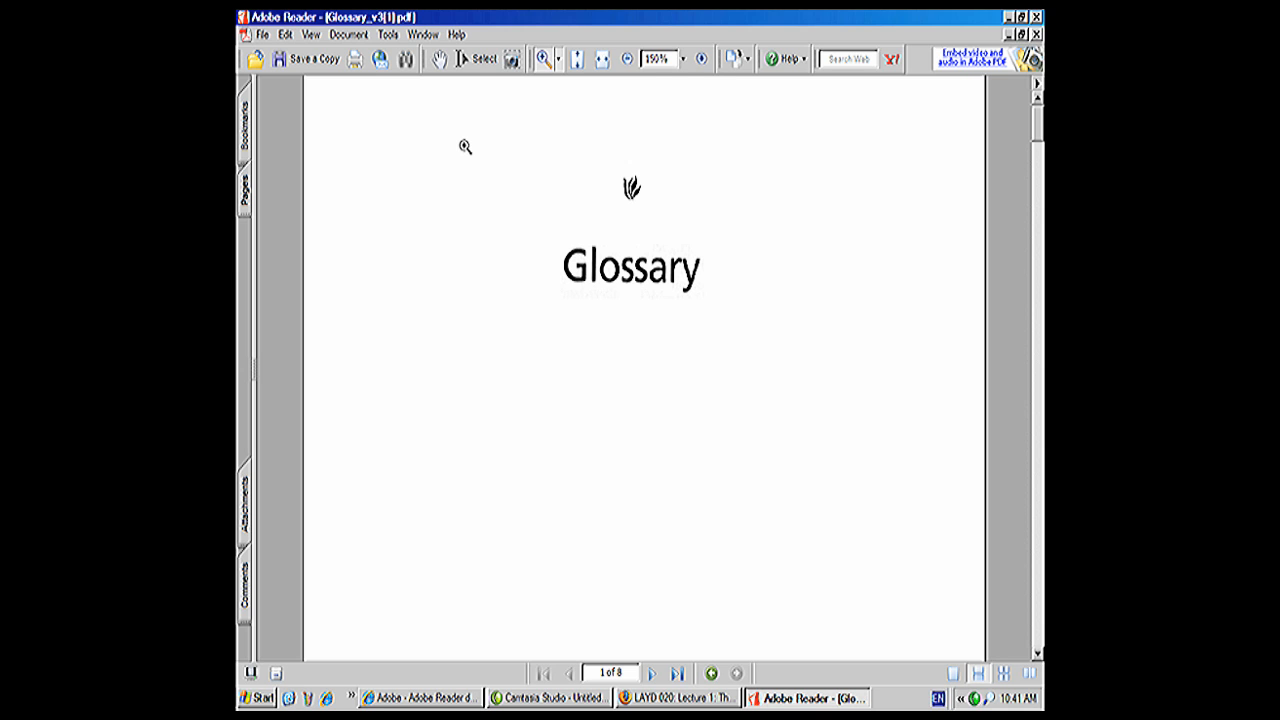
mouse_move(384, 94)
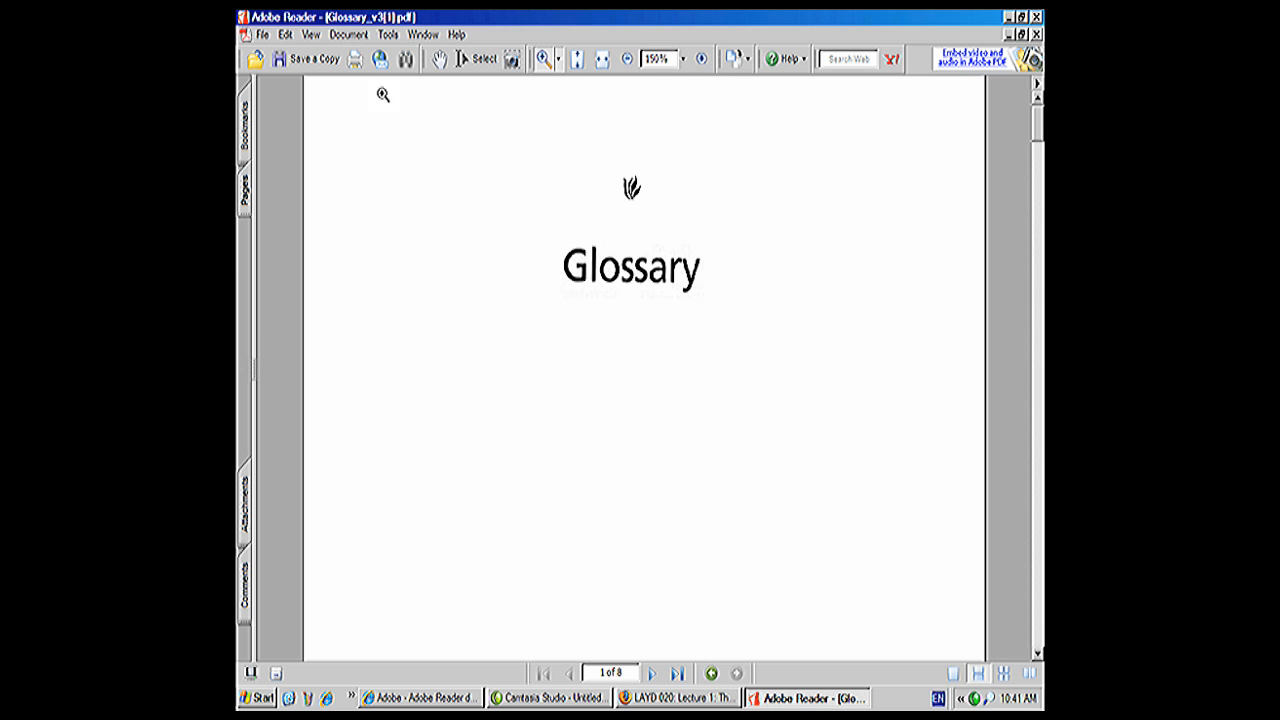
Show the File menu commands over the Glossary PDF's title page.
left_click(264, 34)
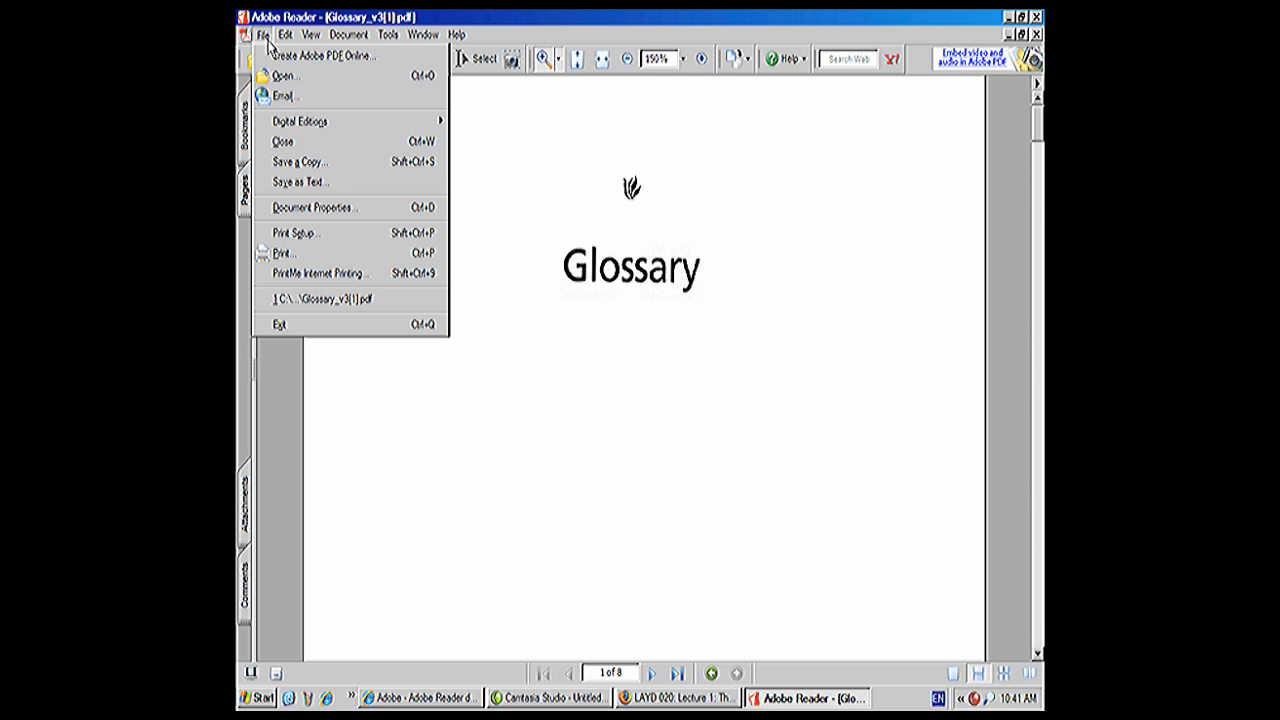
mouse_move(288, 252)
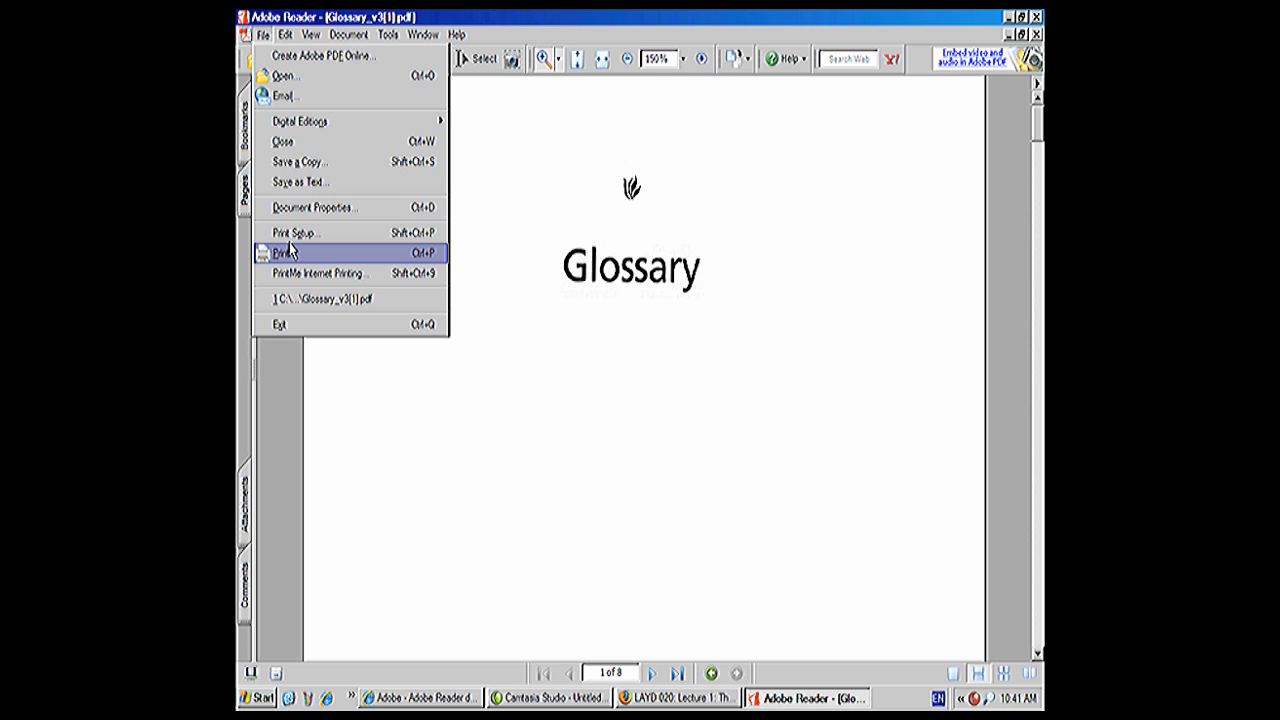
mouse_move(296, 258)
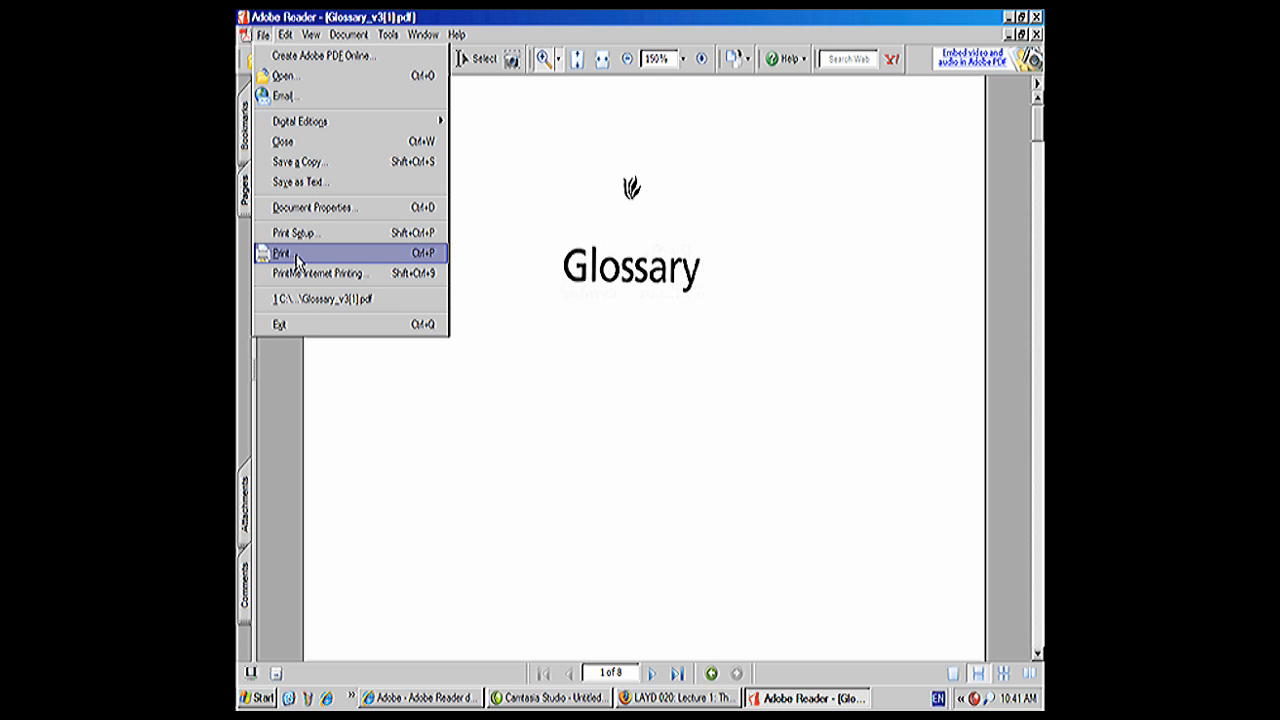
mouse_move(296, 232)
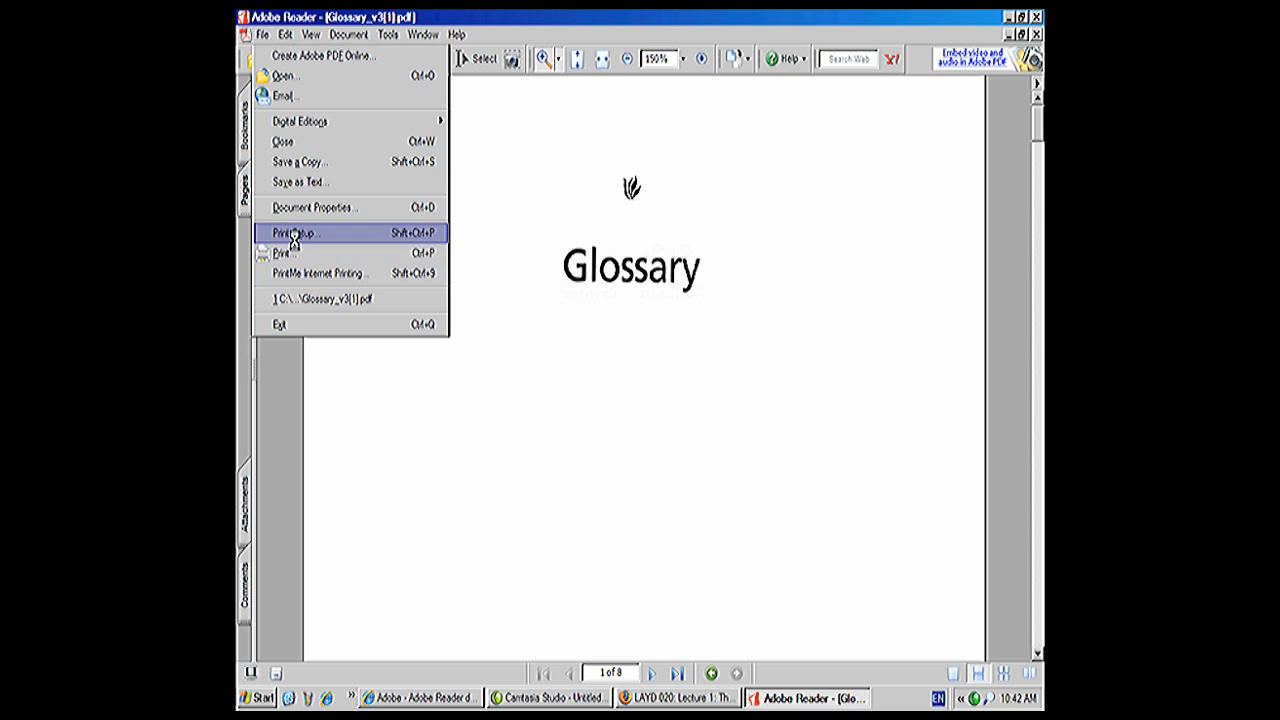
left_click(292, 232)
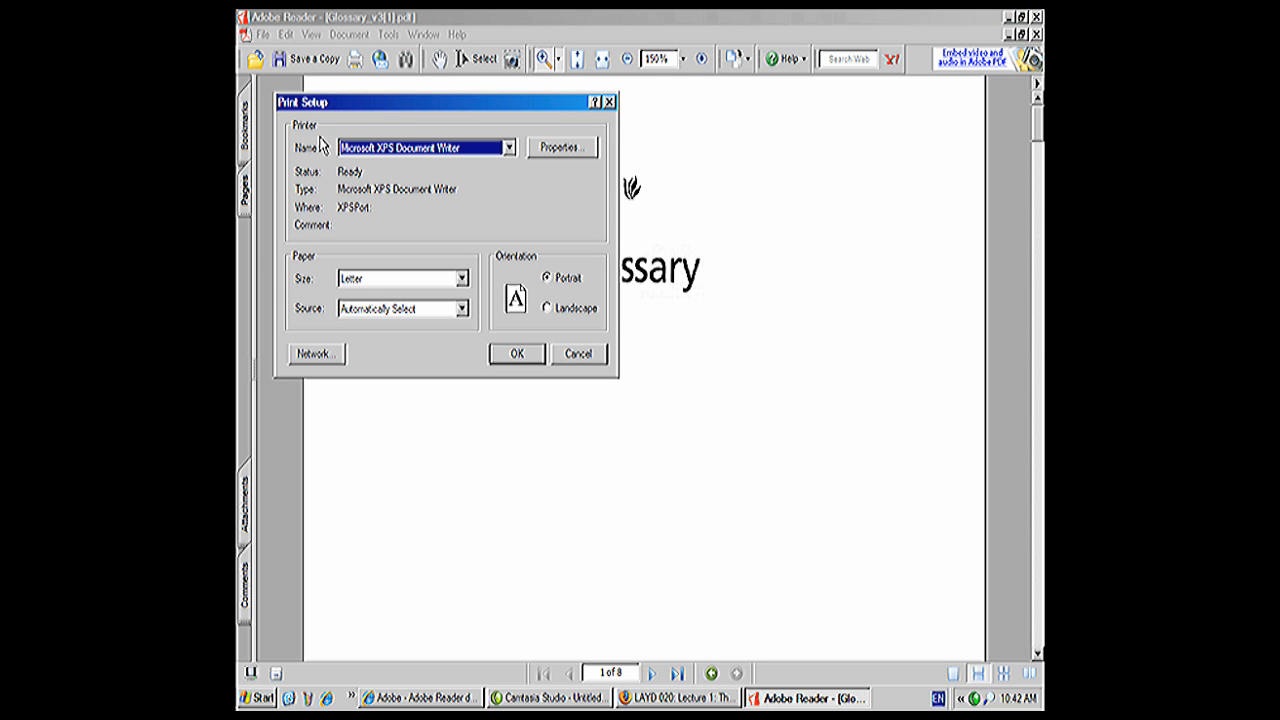
mouse_move(358, 192)
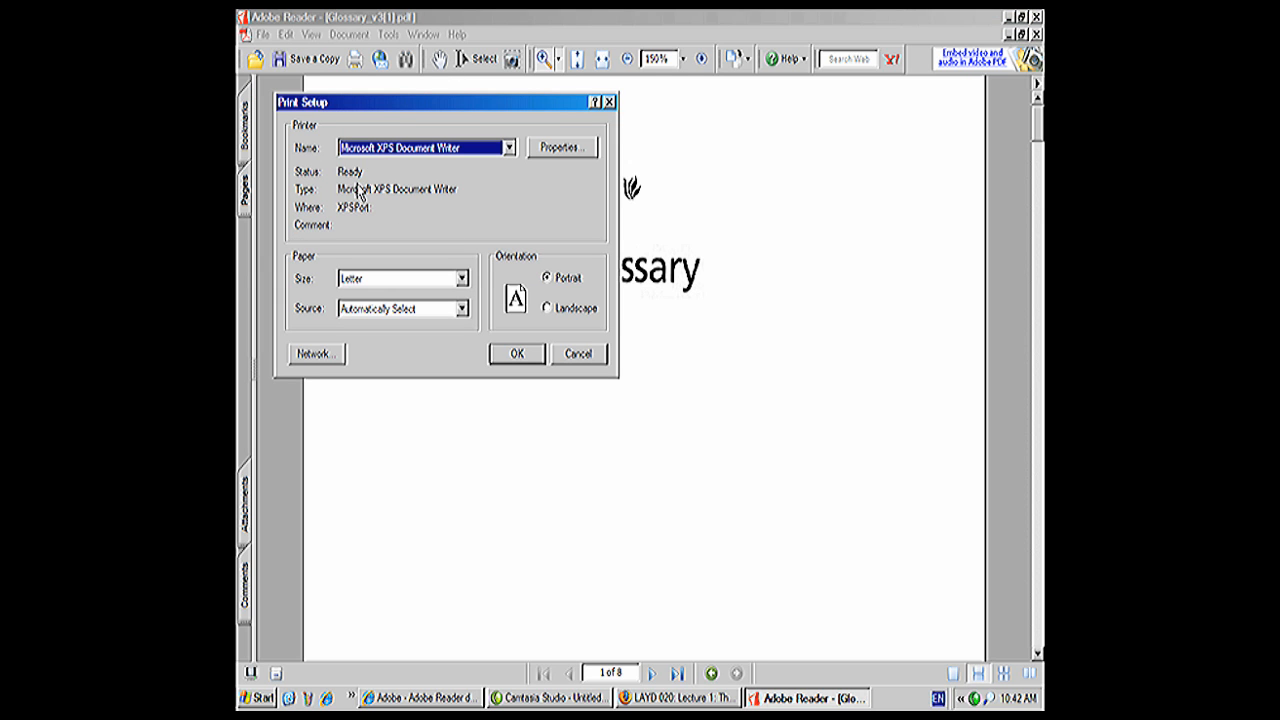
mouse_move(424, 258)
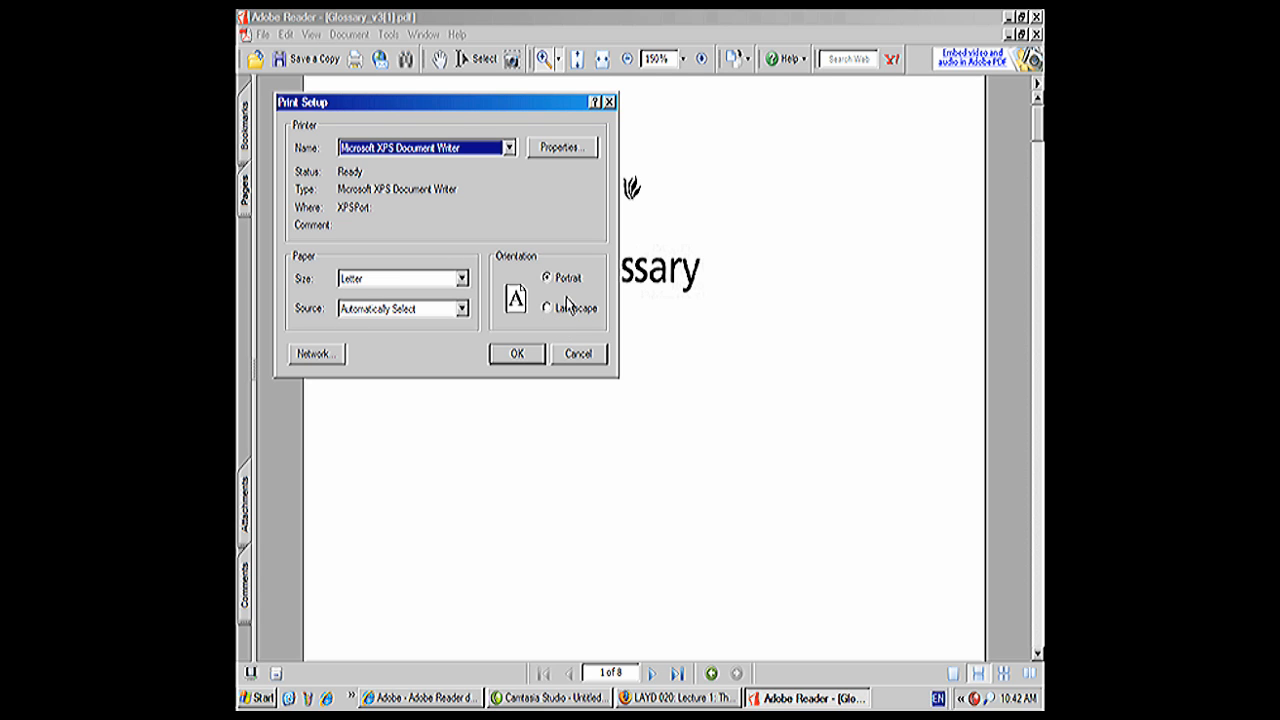
mouse_move(568, 300)
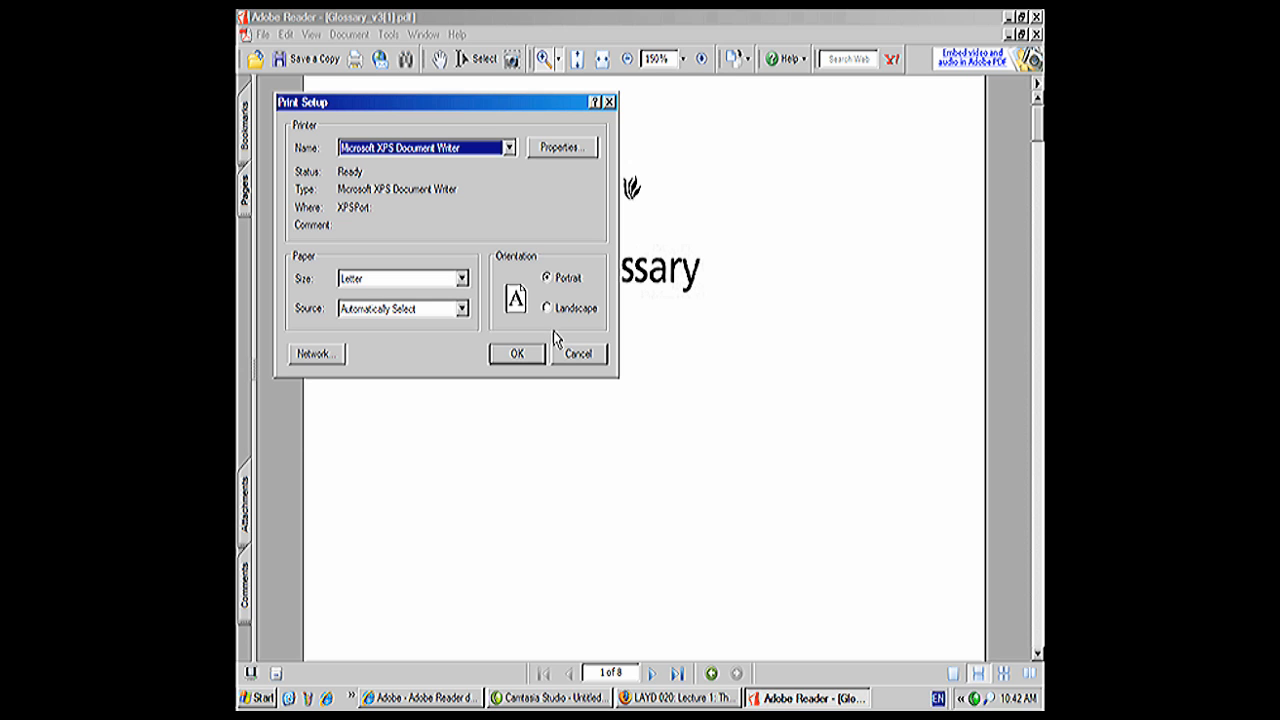
left_click(578, 354)
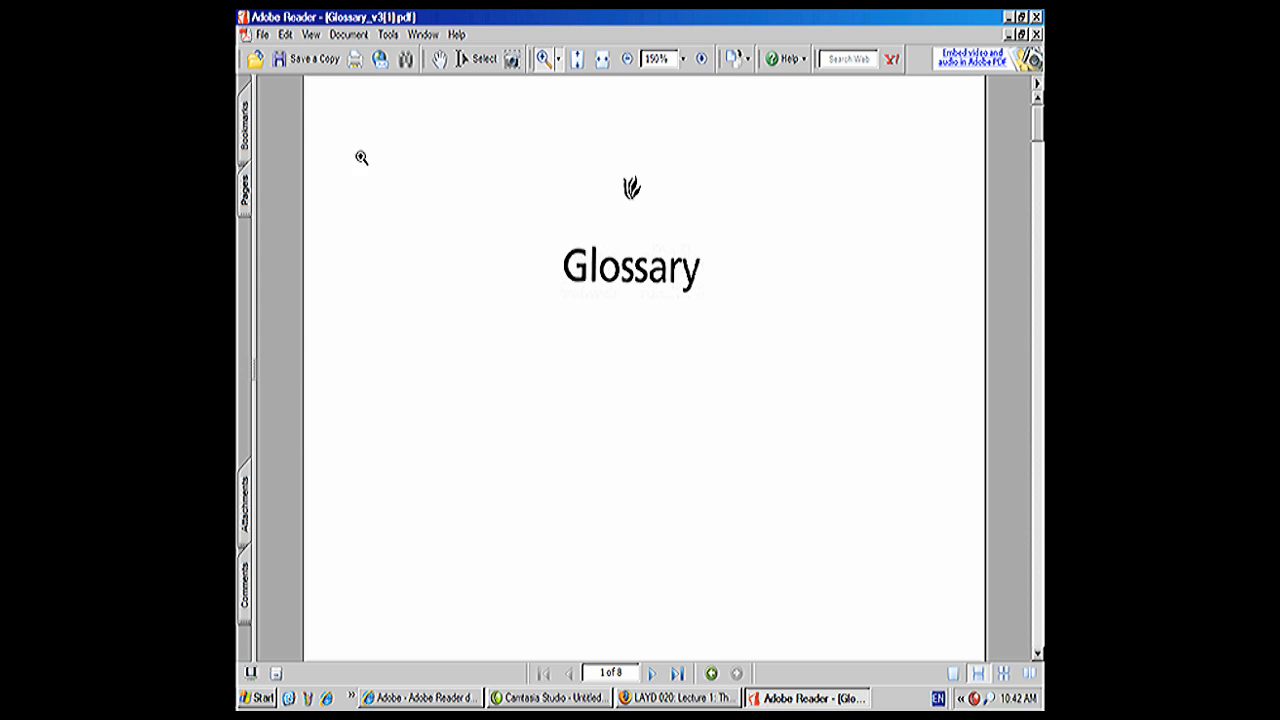
left_click(264, 34)
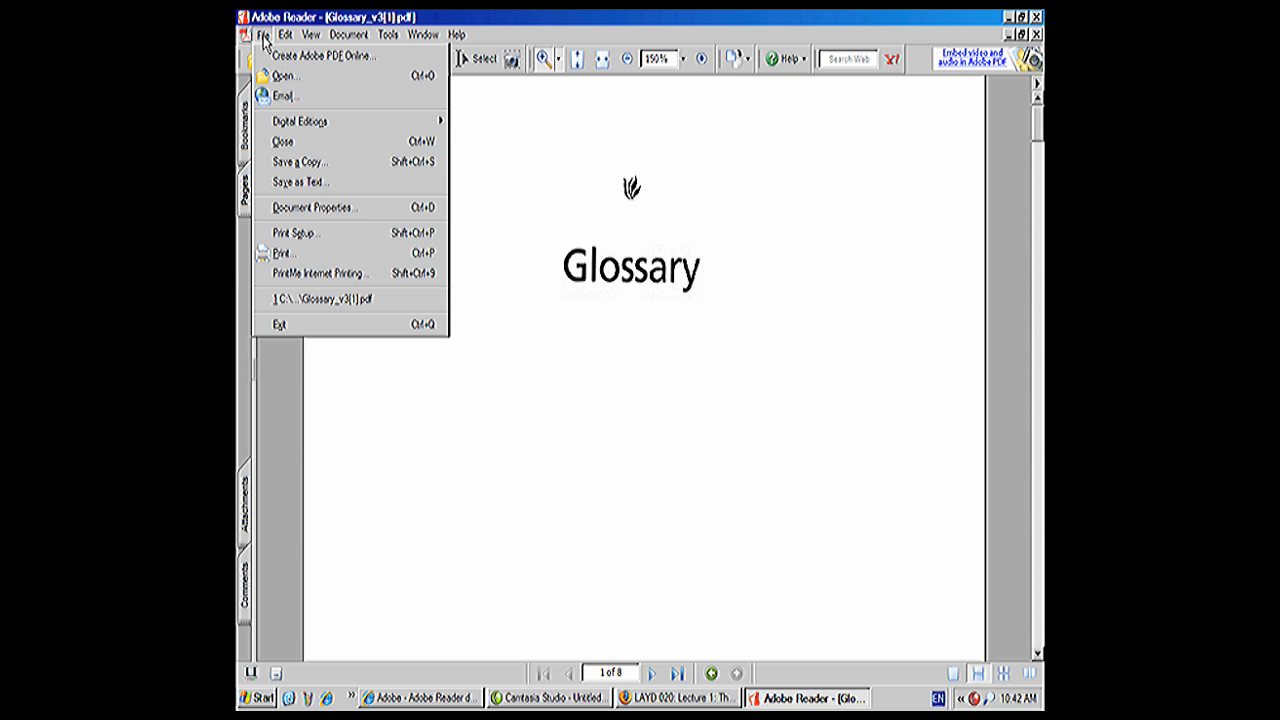
left_click(280, 252)
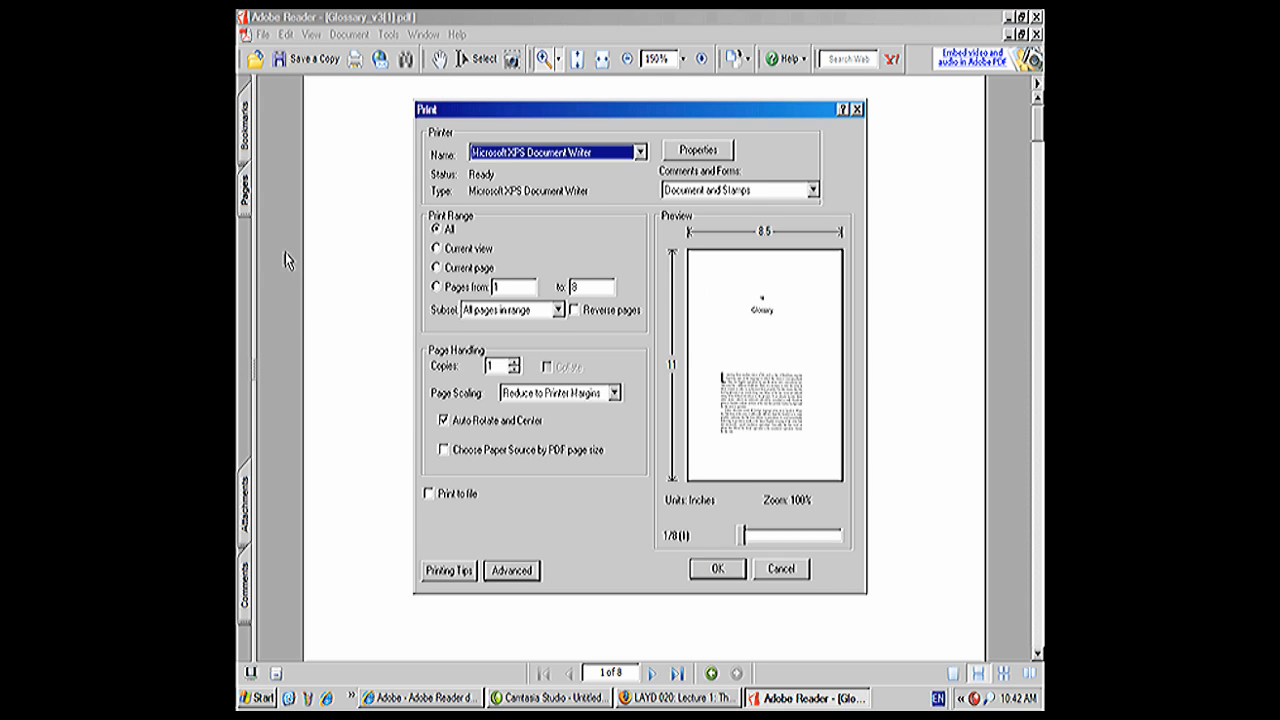
mouse_move(616, 248)
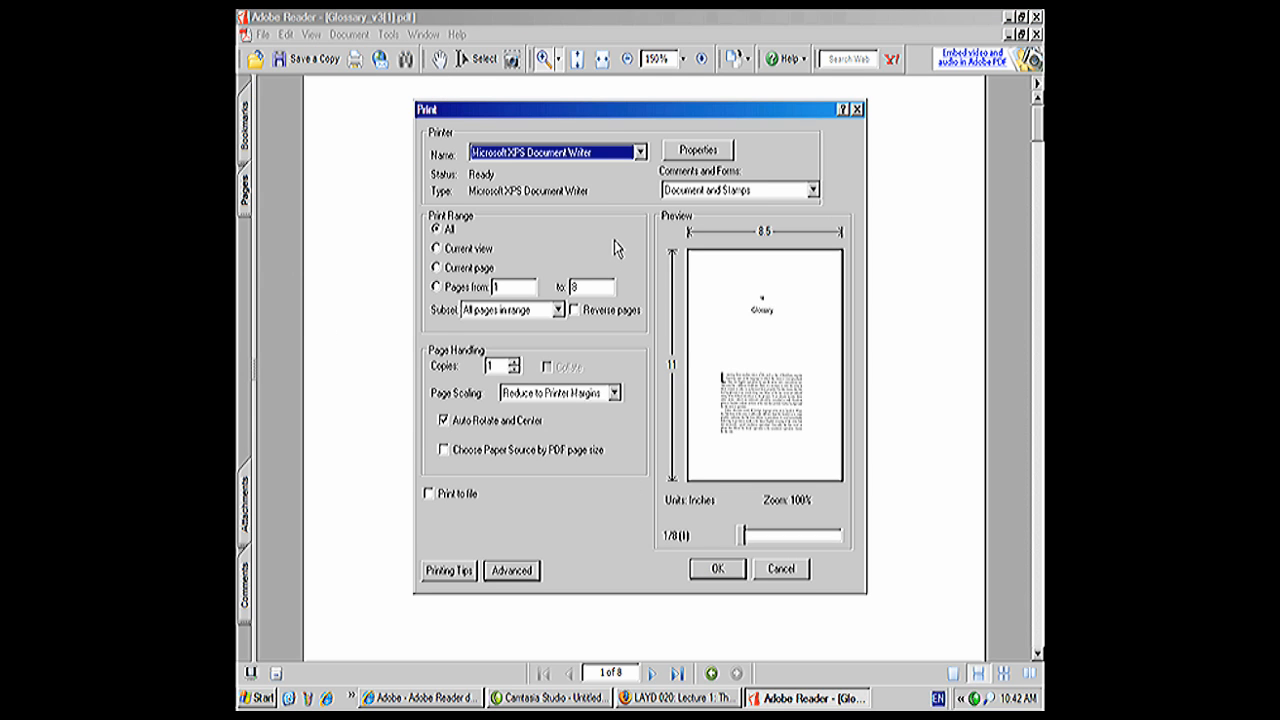
mouse_move(538, 184)
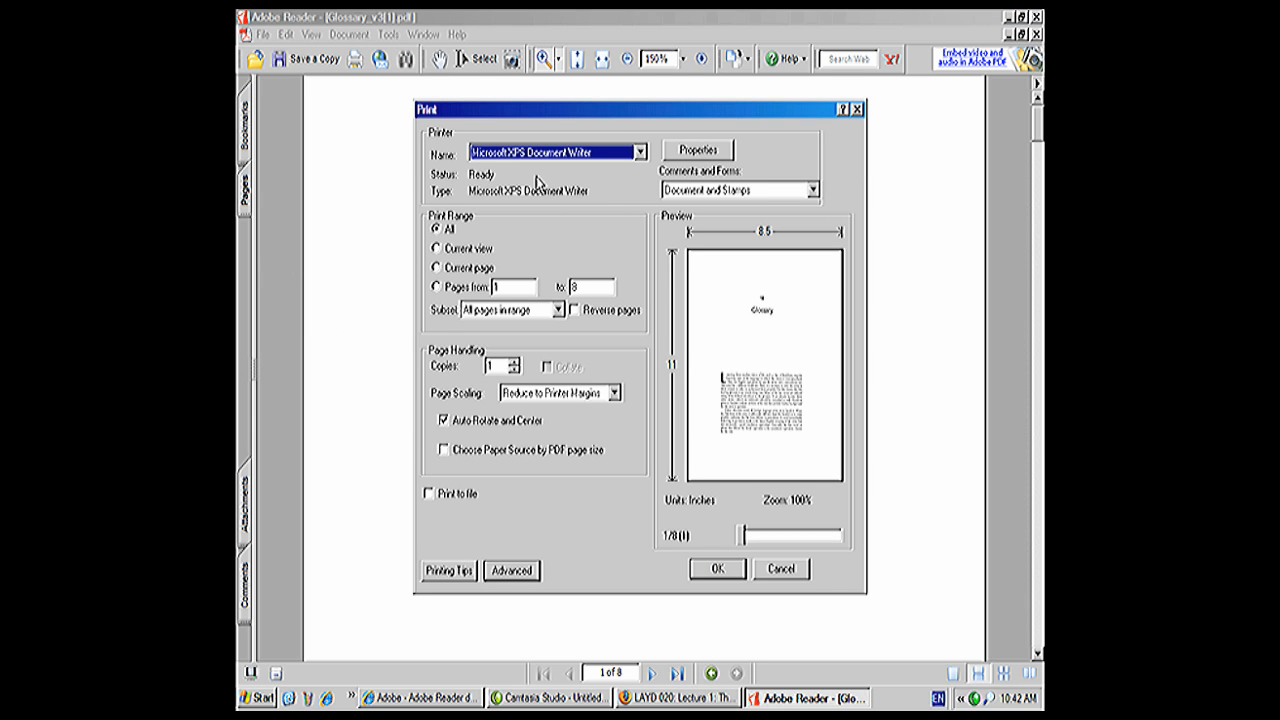
mouse_move(430, 140)
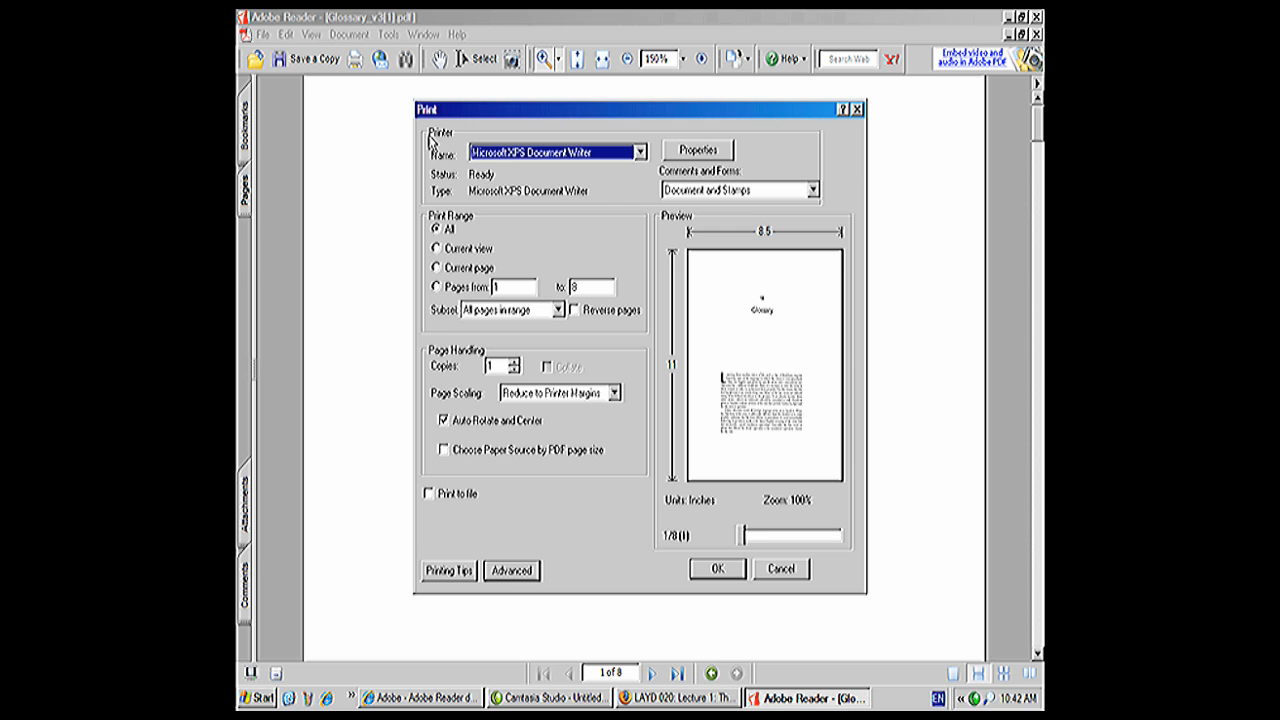
mouse_move(600, 312)
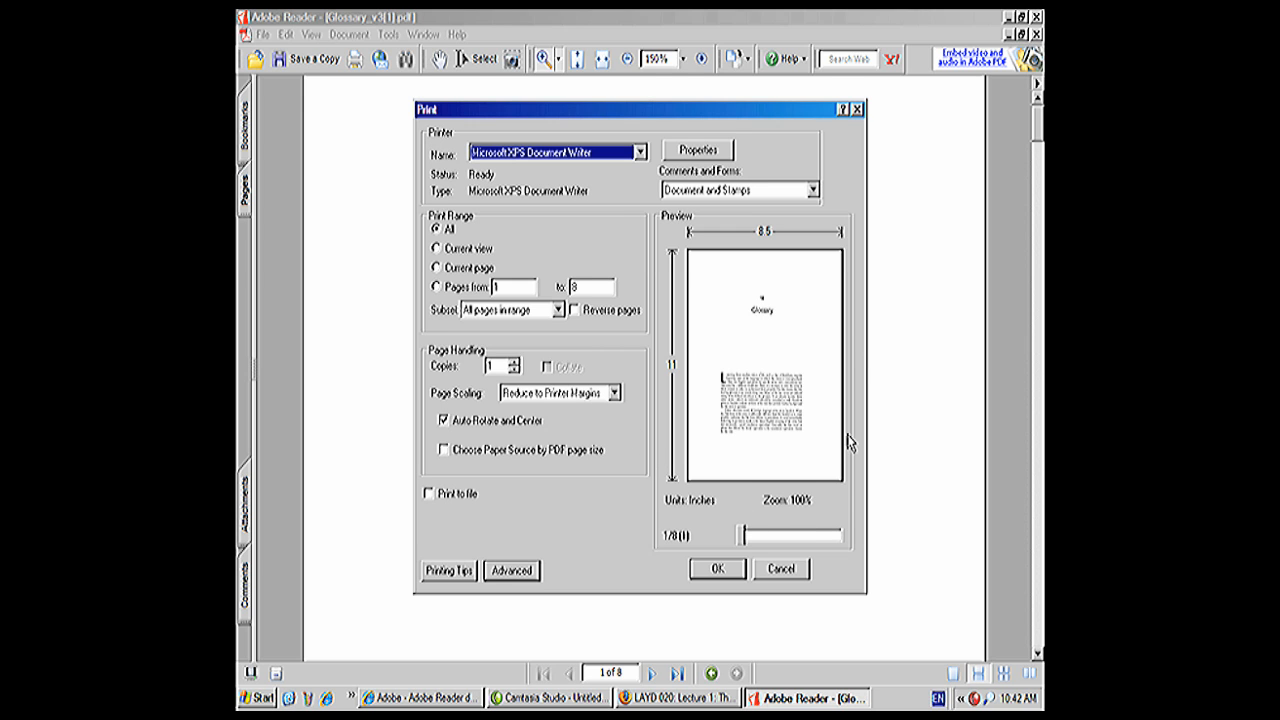
mouse_move(750, 436)
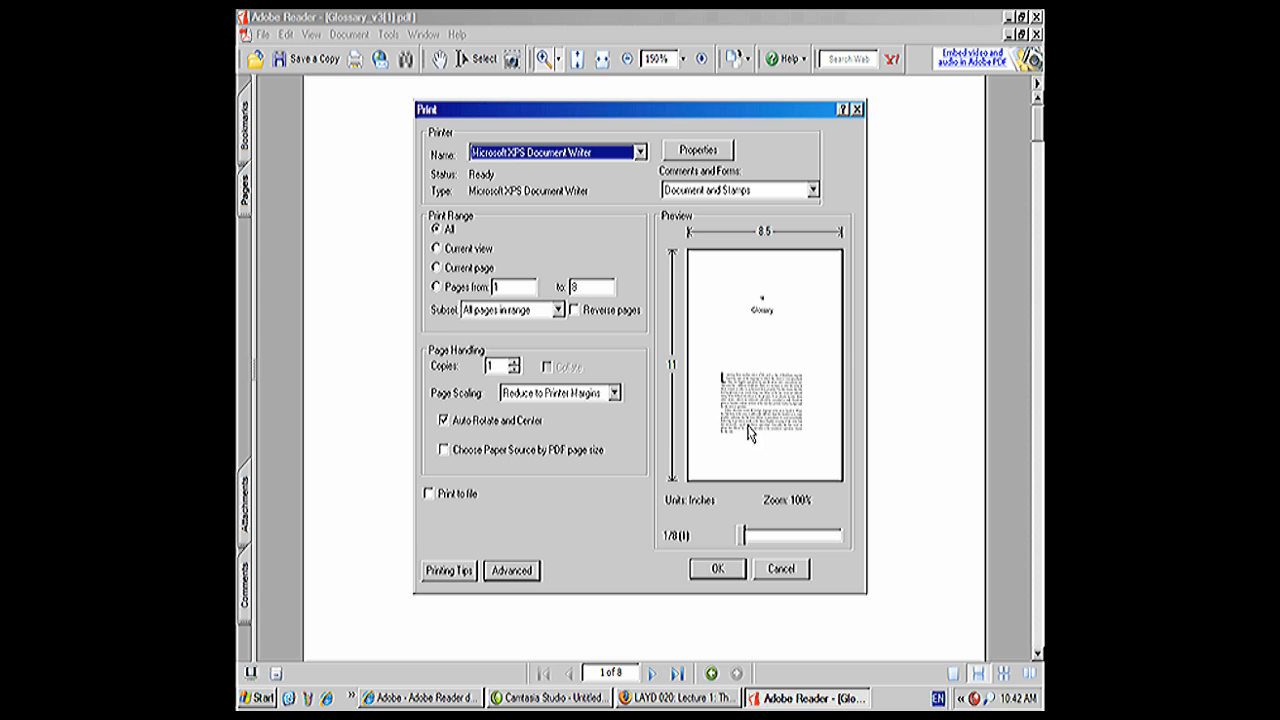
mouse_move(764, 398)
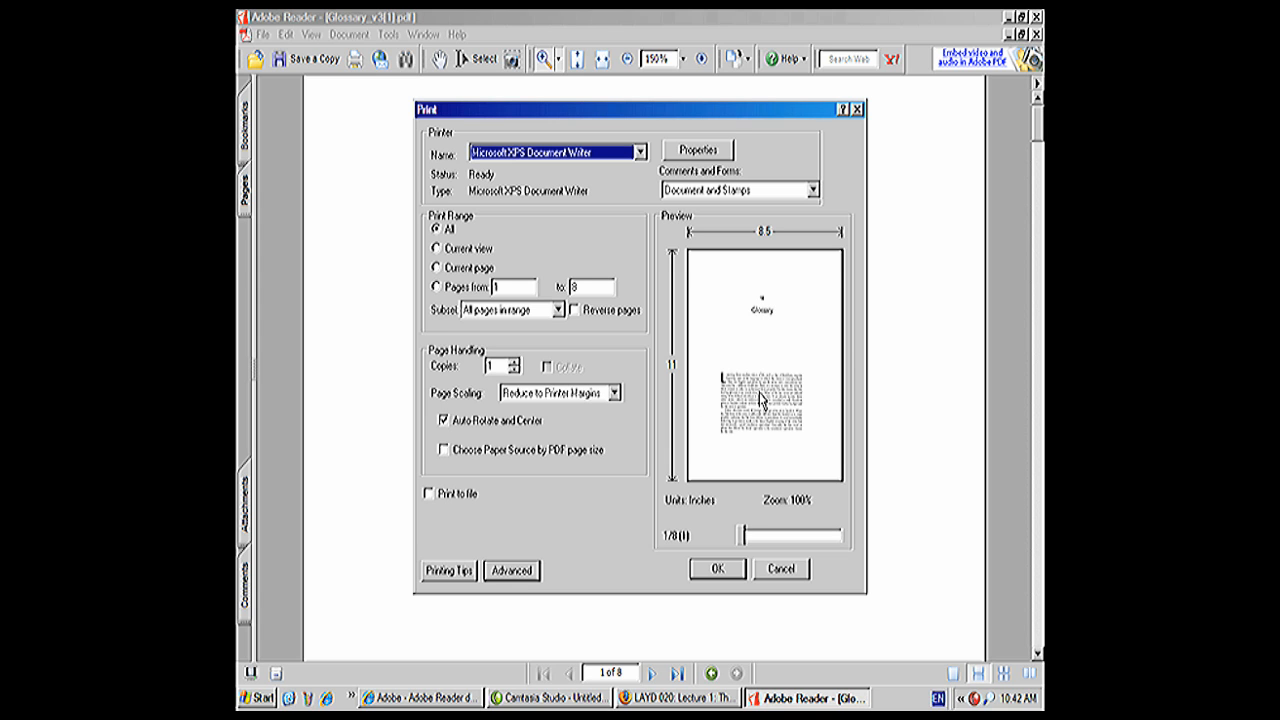
mouse_move(450, 364)
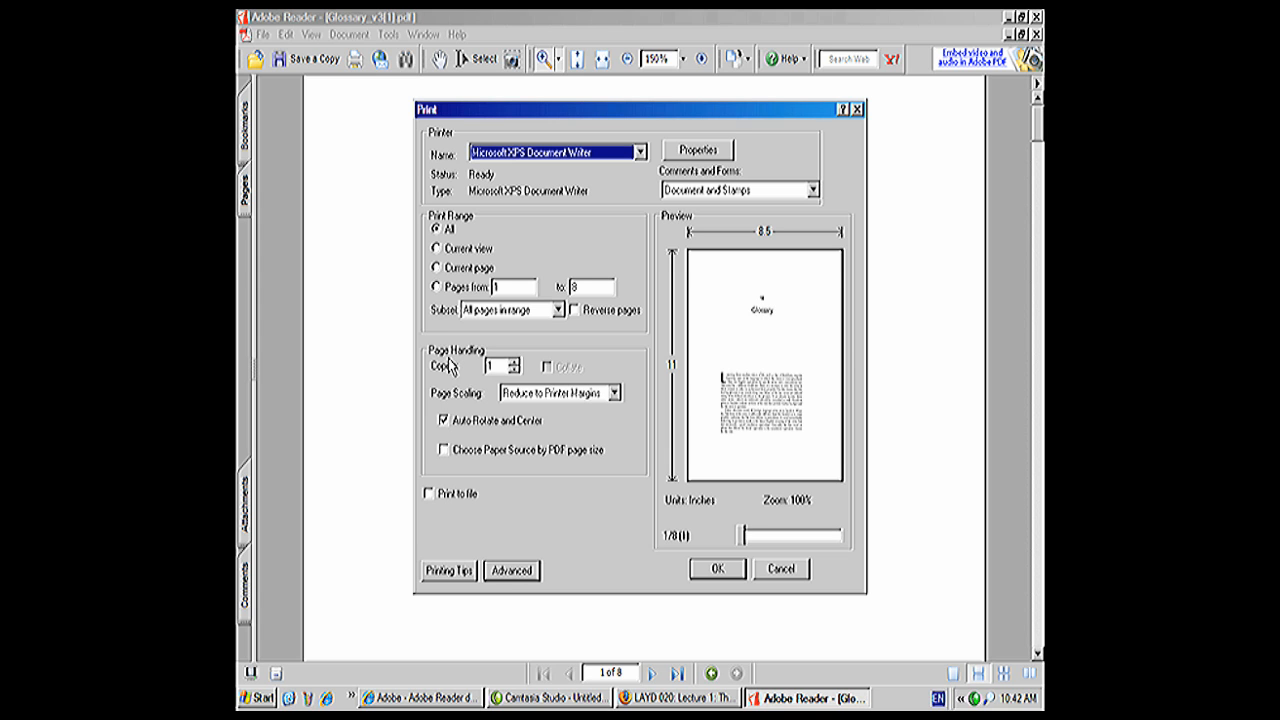
mouse_move(438, 368)
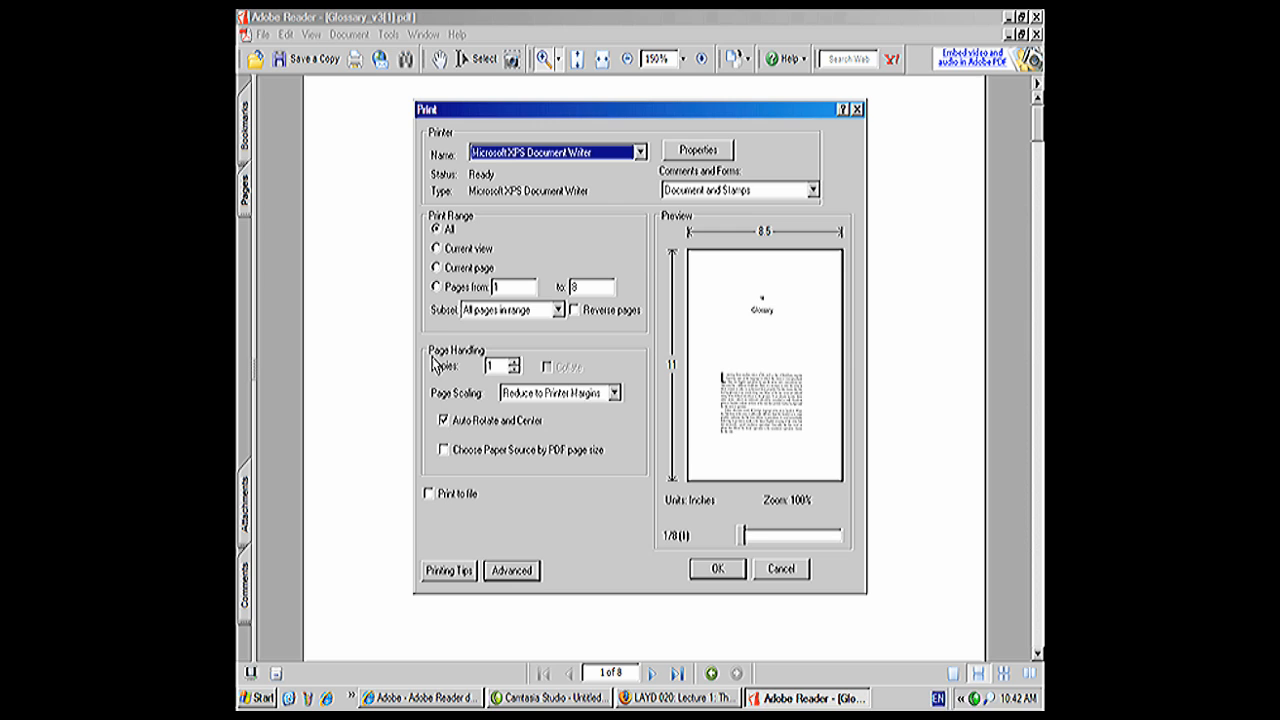
mouse_move(476, 388)
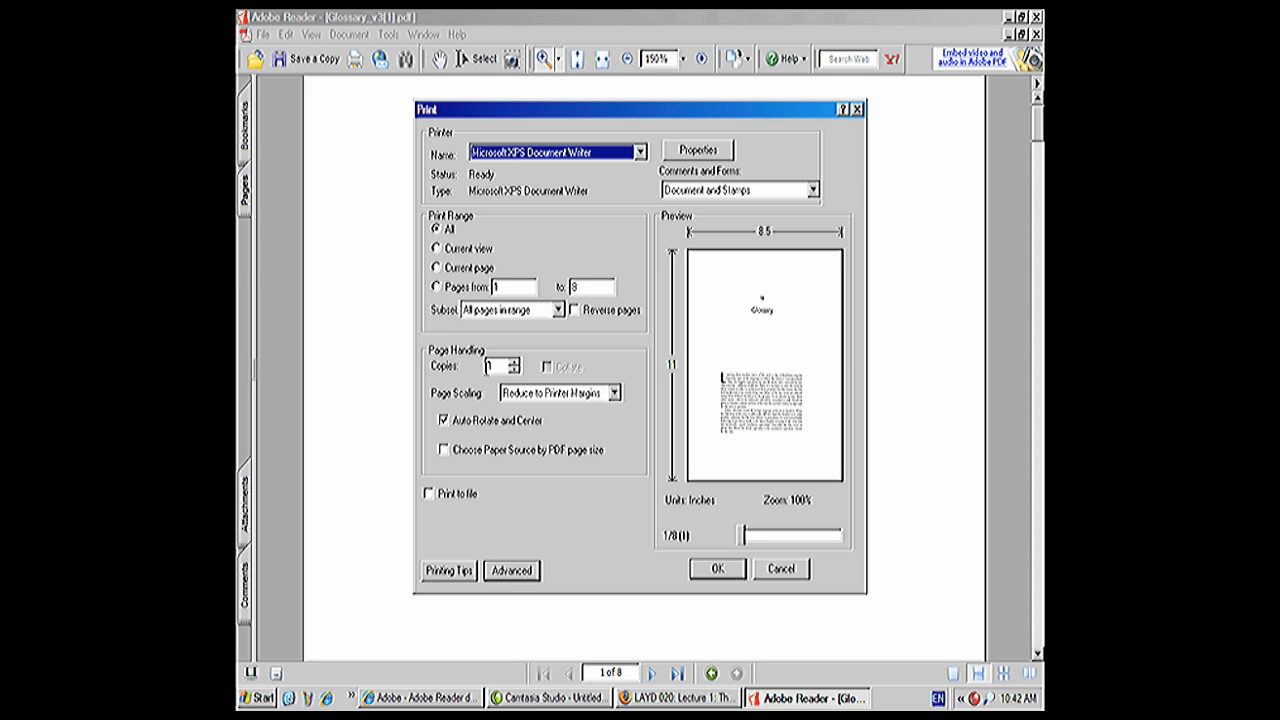
mouse_move(478, 376)
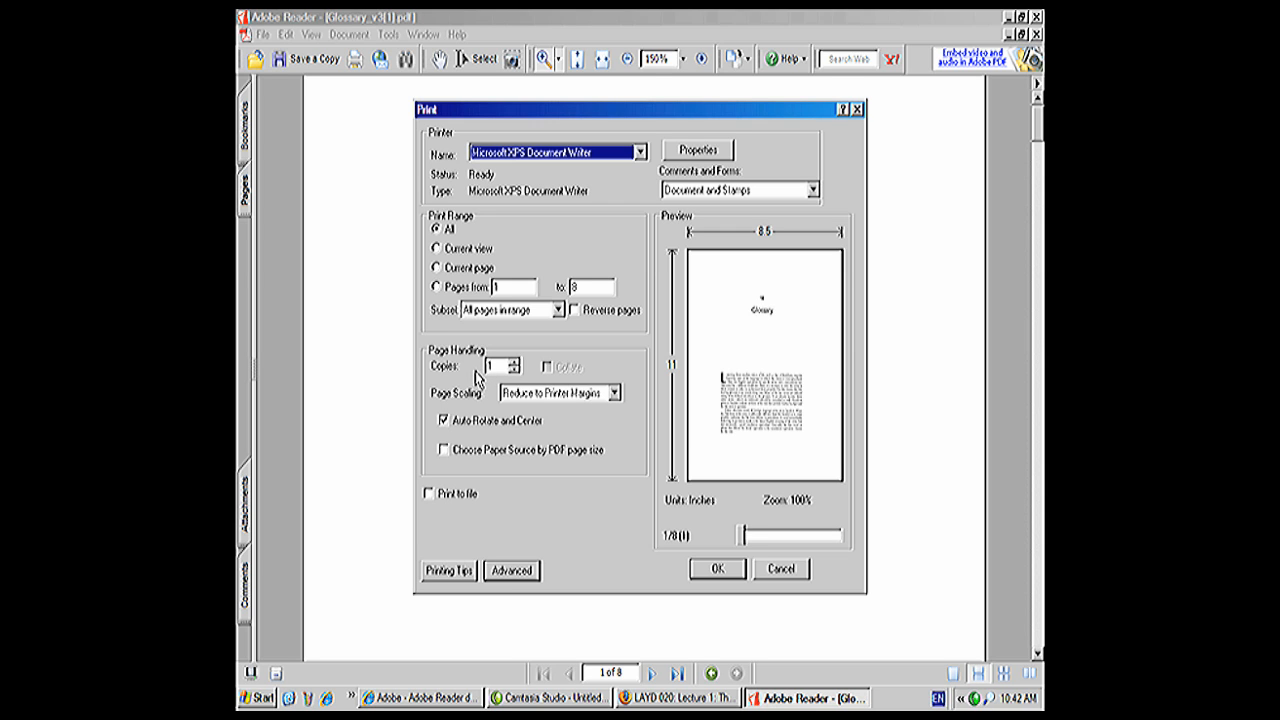
mouse_move(484, 408)
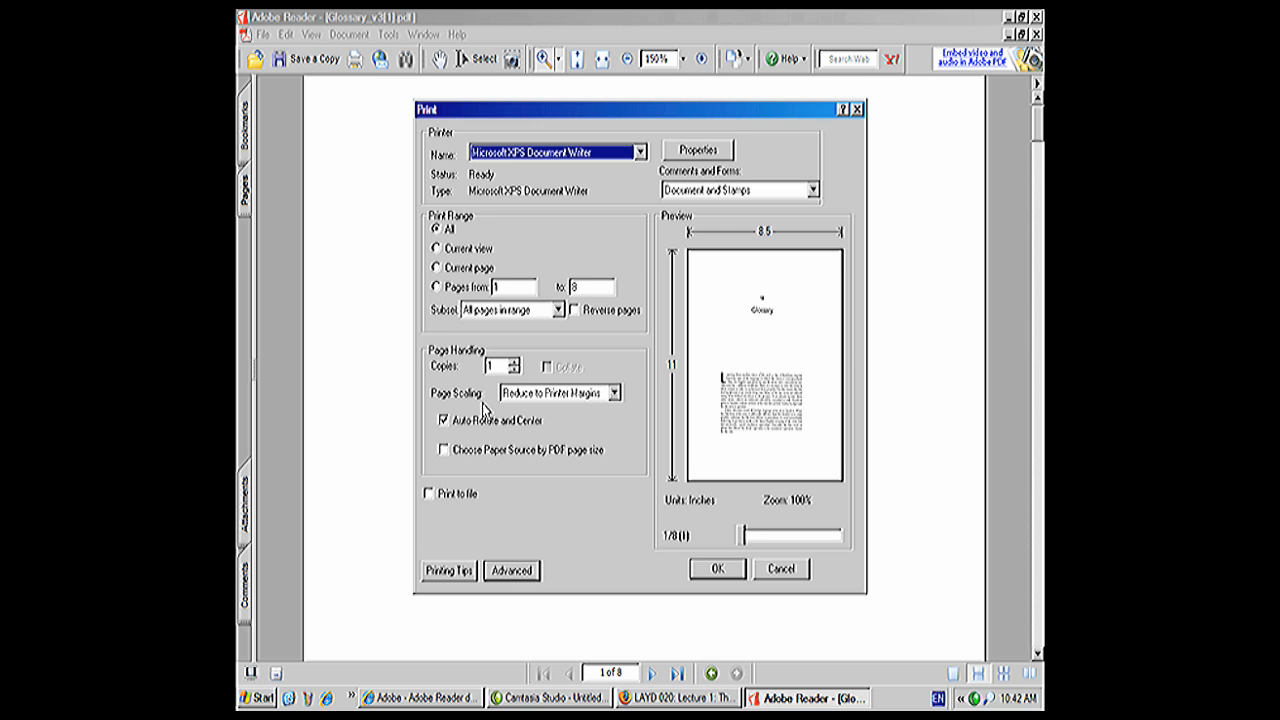
mouse_move(480, 410)
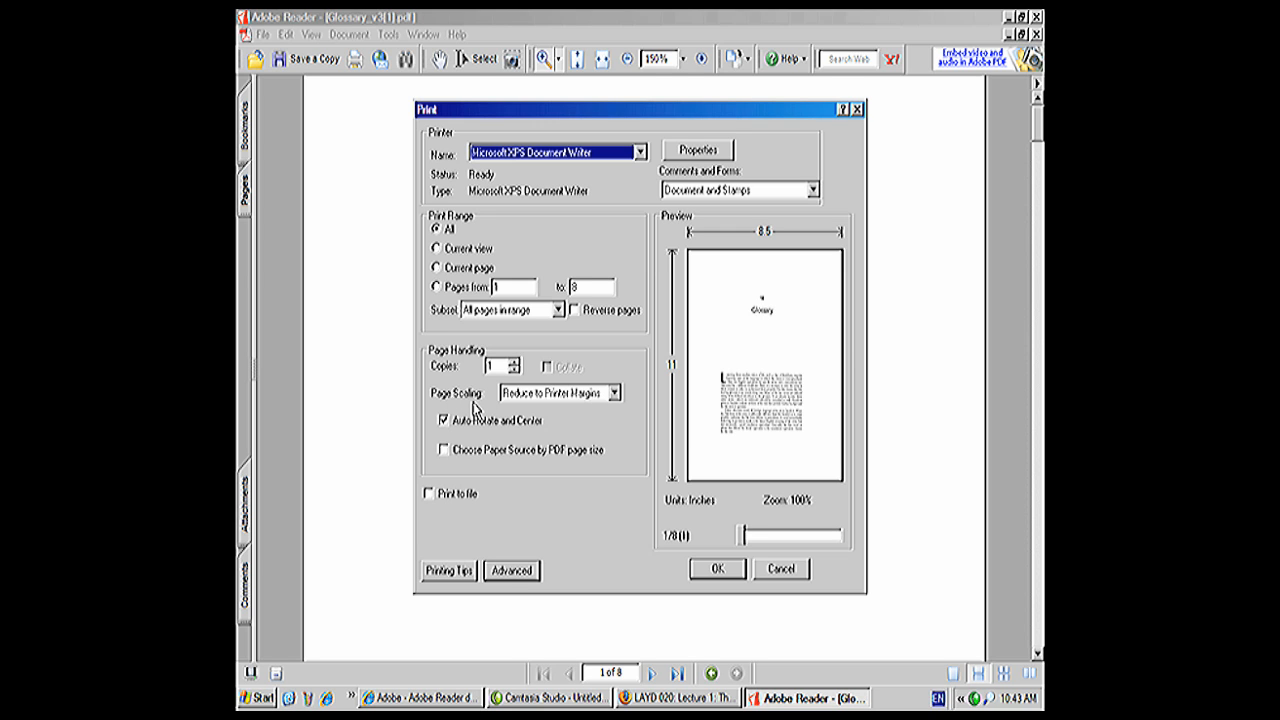
mouse_move(472, 234)
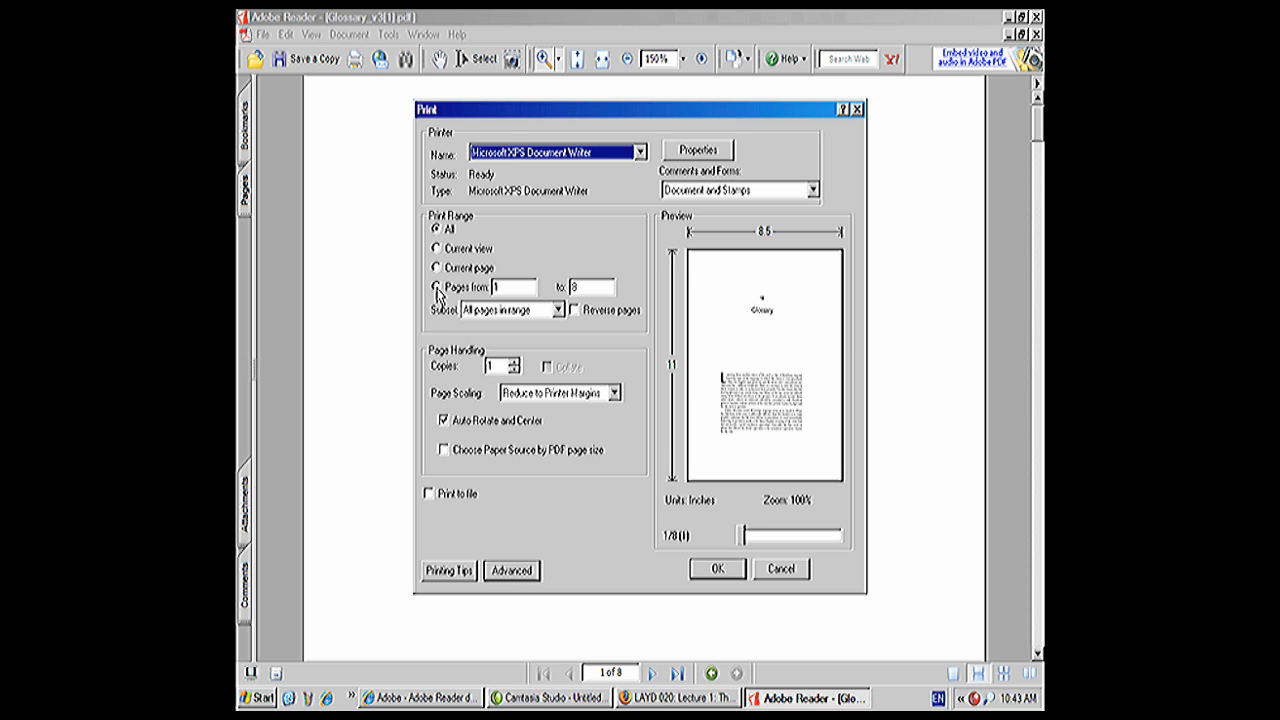
left_click(436, 292)
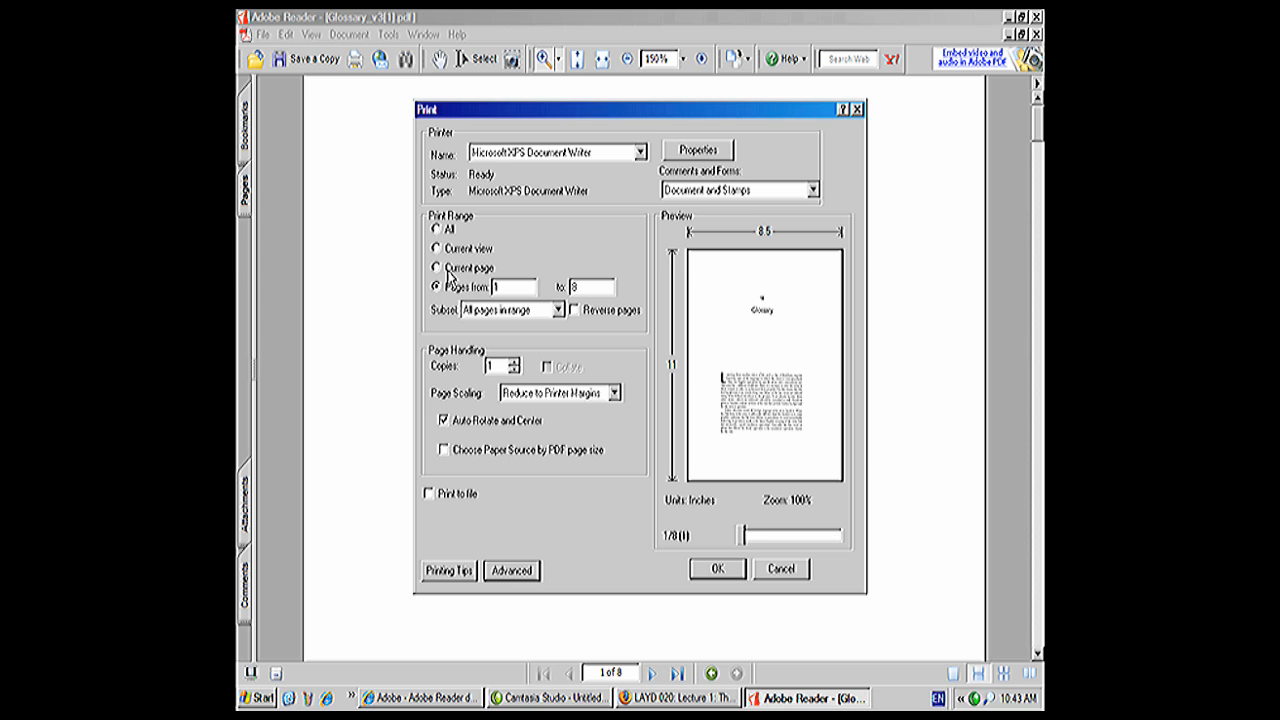
left_click(436, 248)
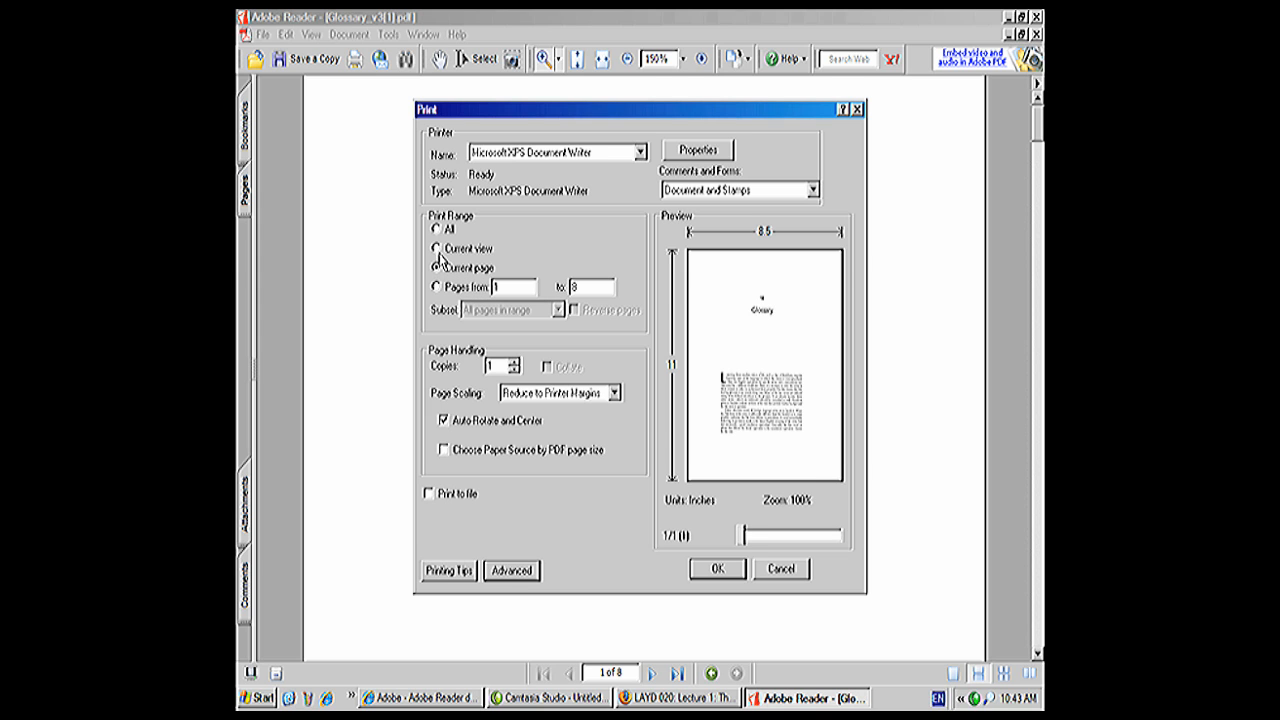
left_click(436, 228)
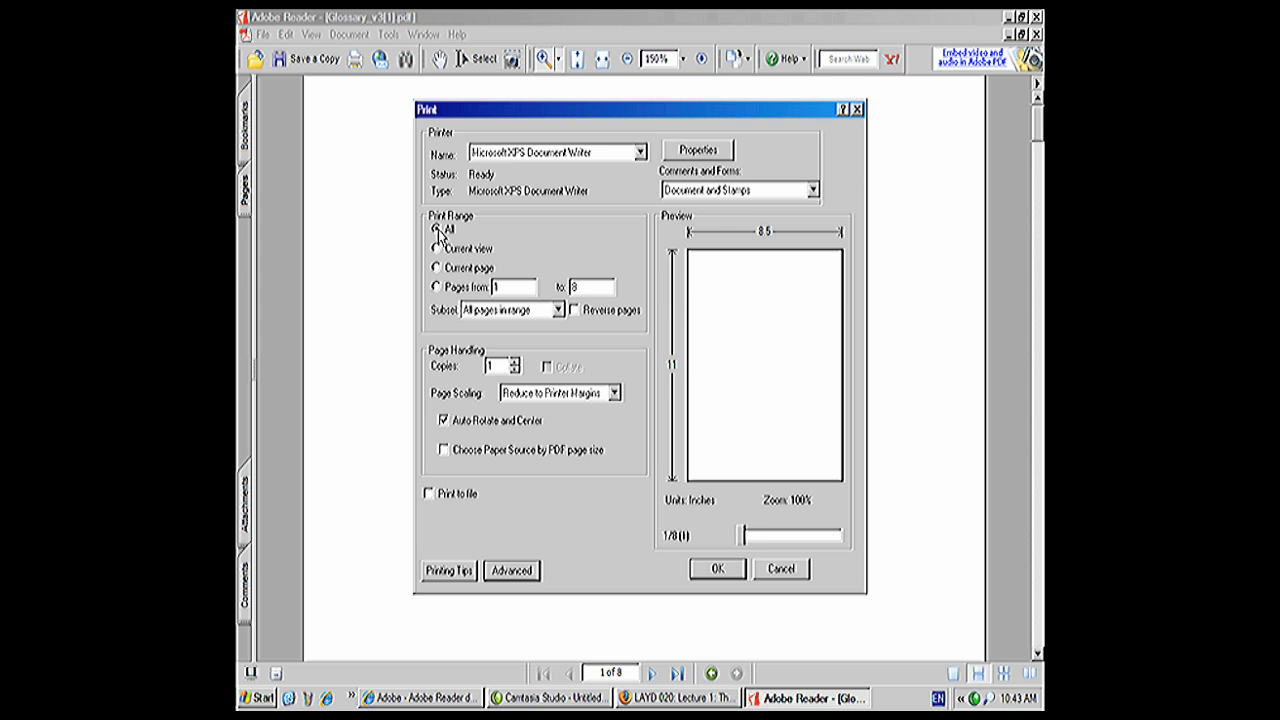
left_click(436, 232)
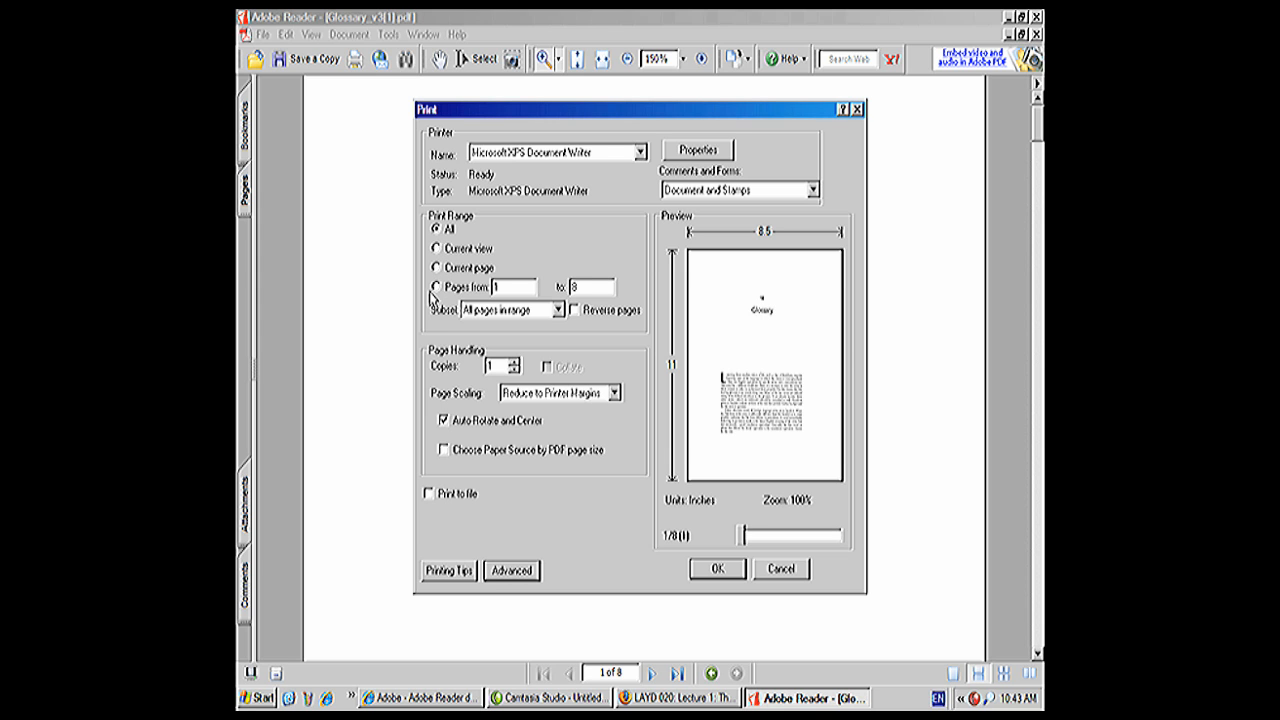
mouse_move(436, 360)
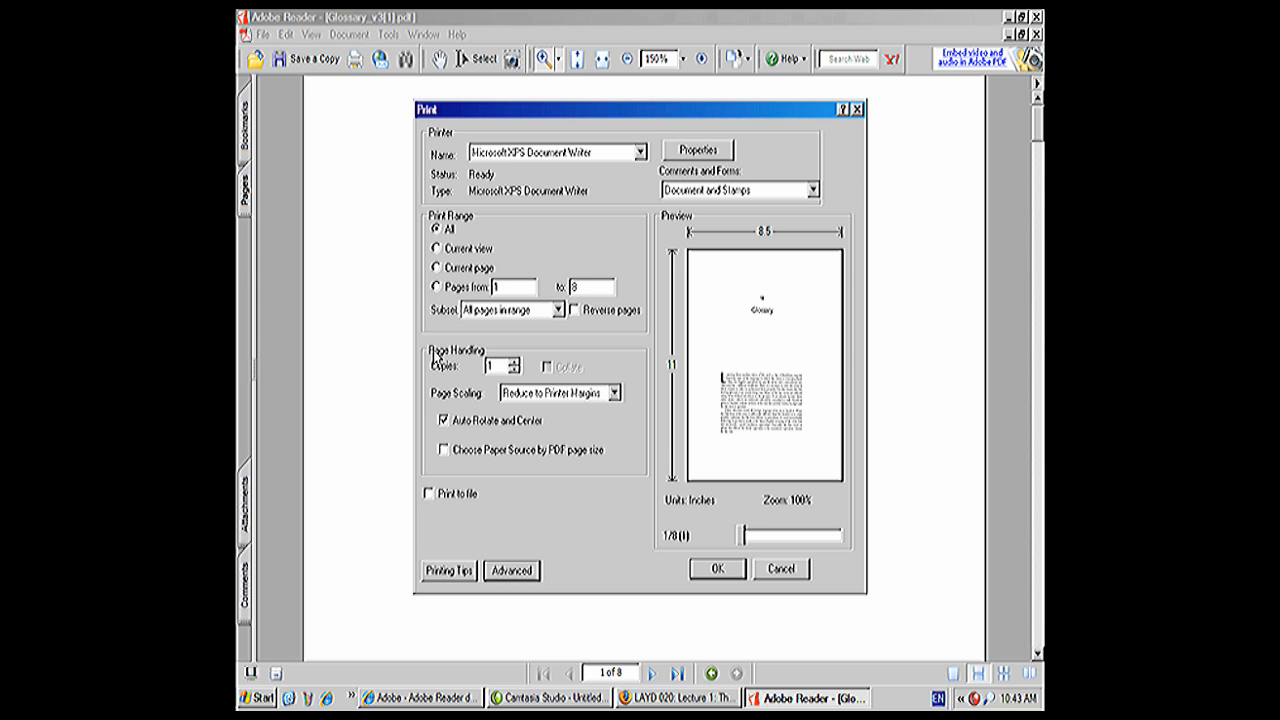
mouse_move(448, 374)
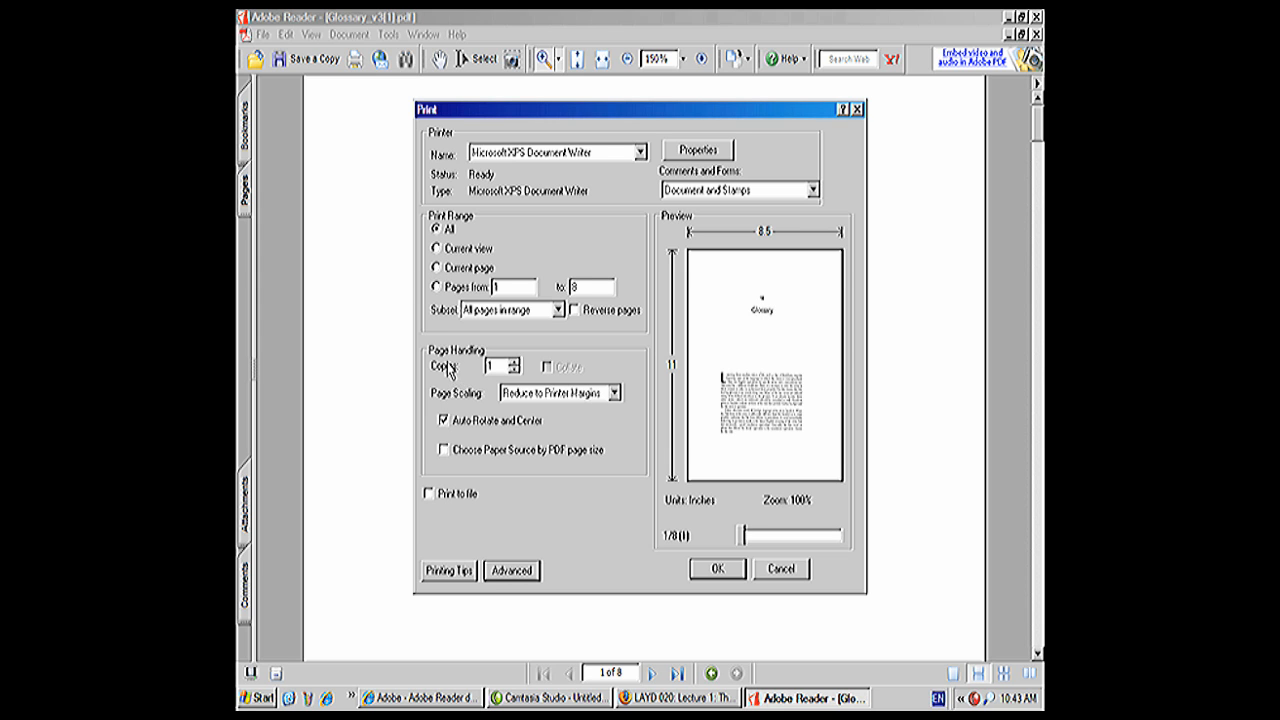
mouse_move(470, 400)
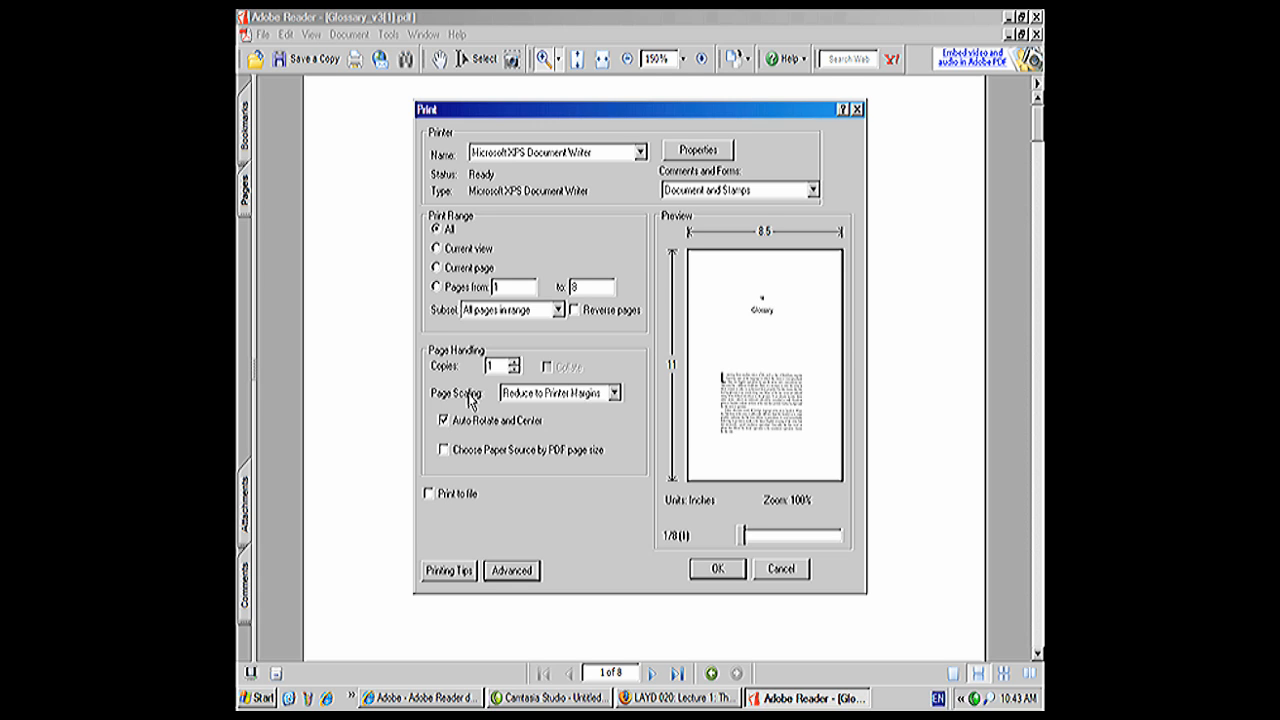
mouse_move(568, 428)
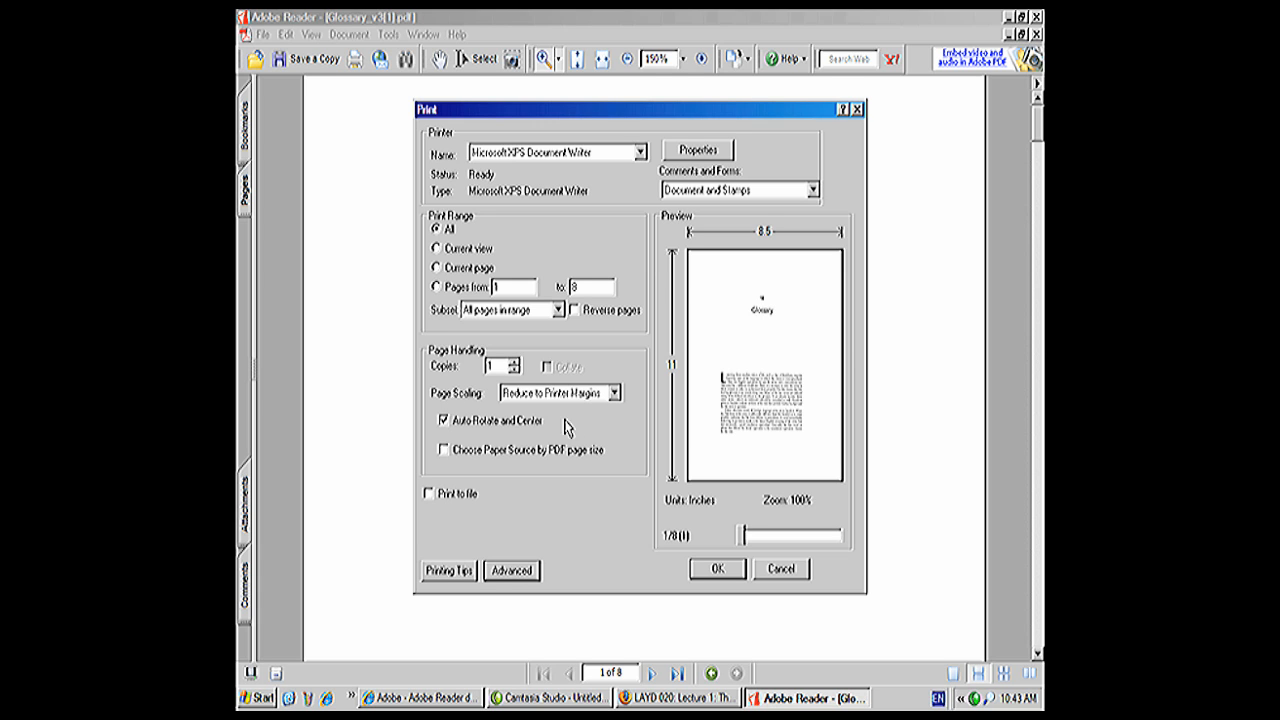
mouse_move(548, 410)
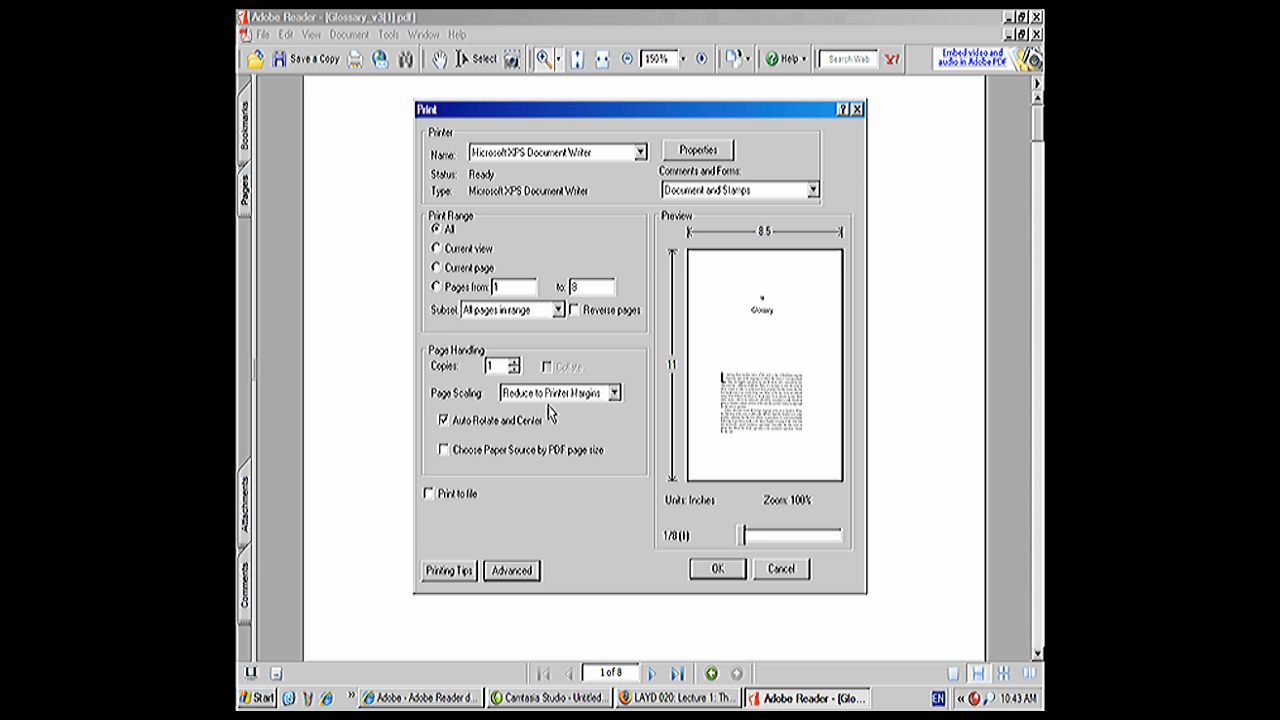
mouse_move(544, 410)
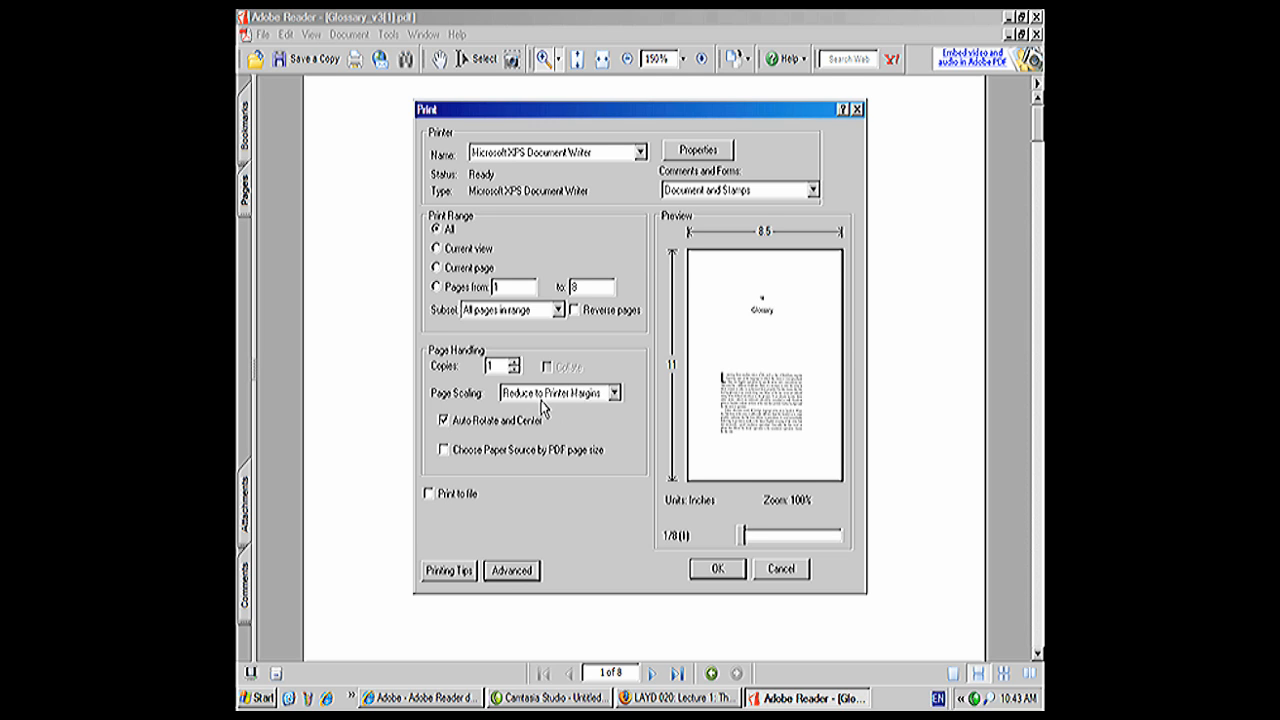
Show the Page Scaling choices in the Print dialog.
left_click(614, 392)
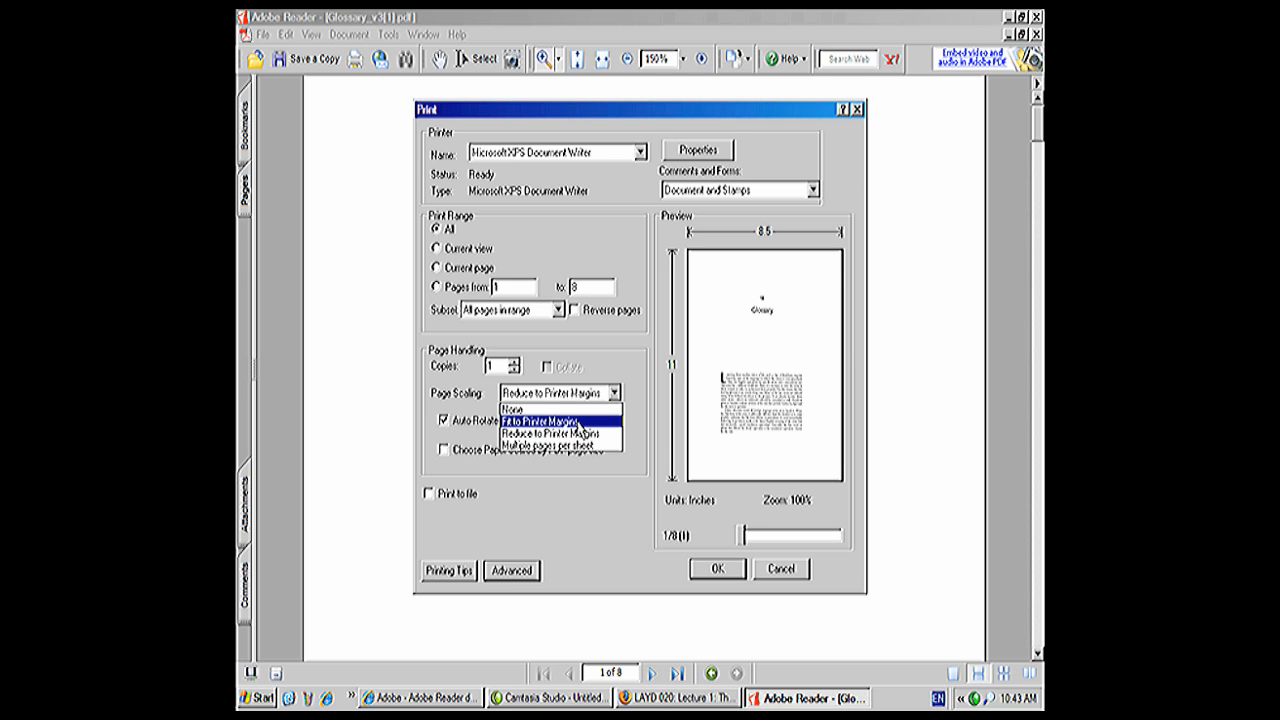
Set Page Scaling to Fit to Printer Margins, enlarging the preview to 131%.
left_click(540, 408)
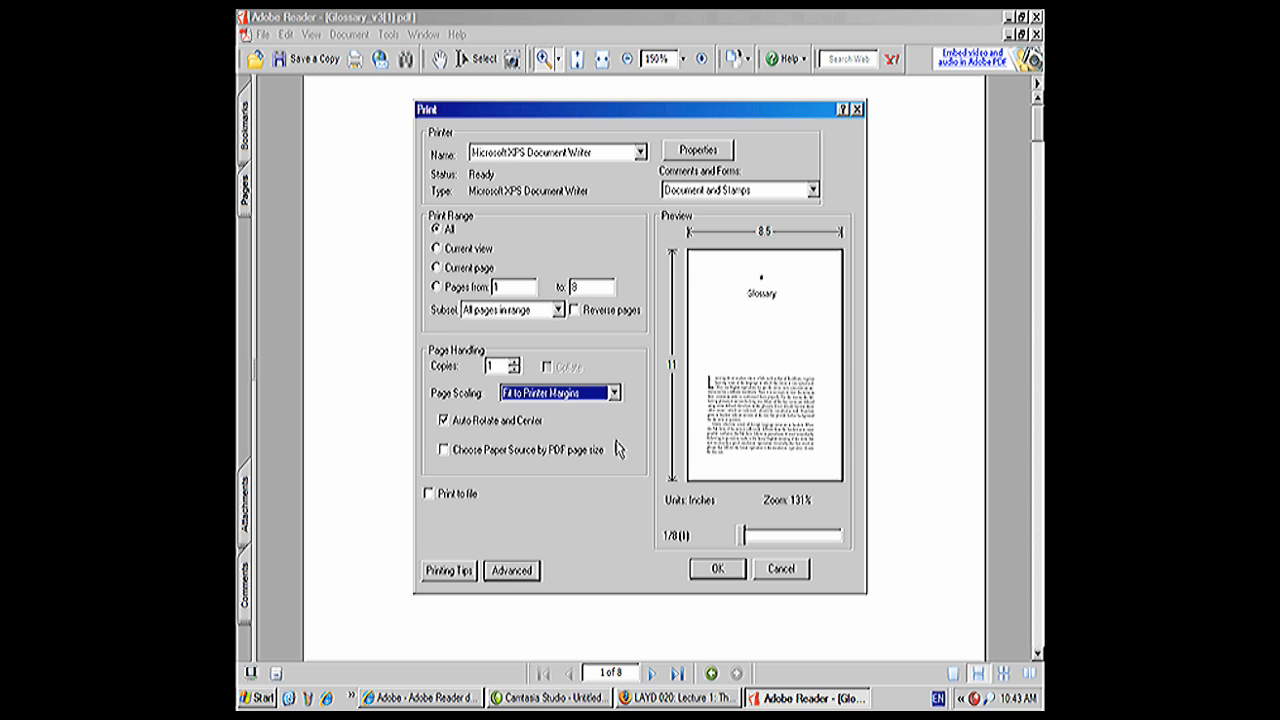
mouse_move(748, 444)
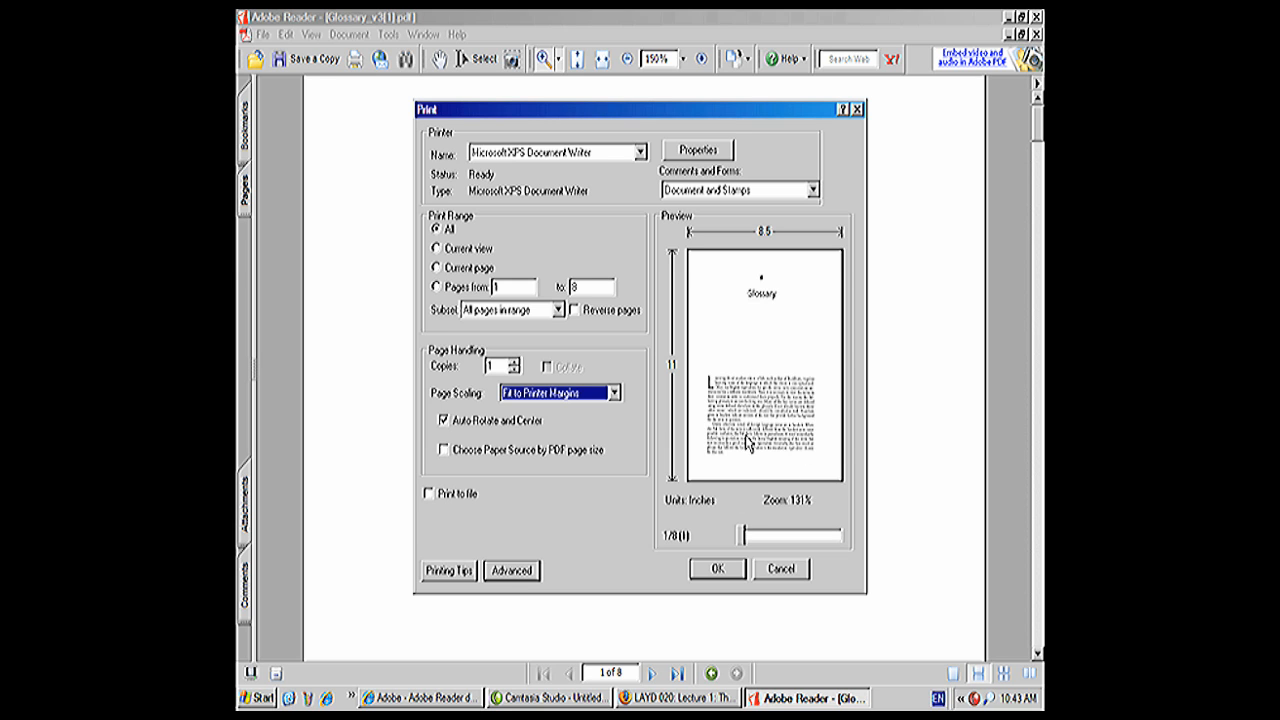
left_click(612, 392)
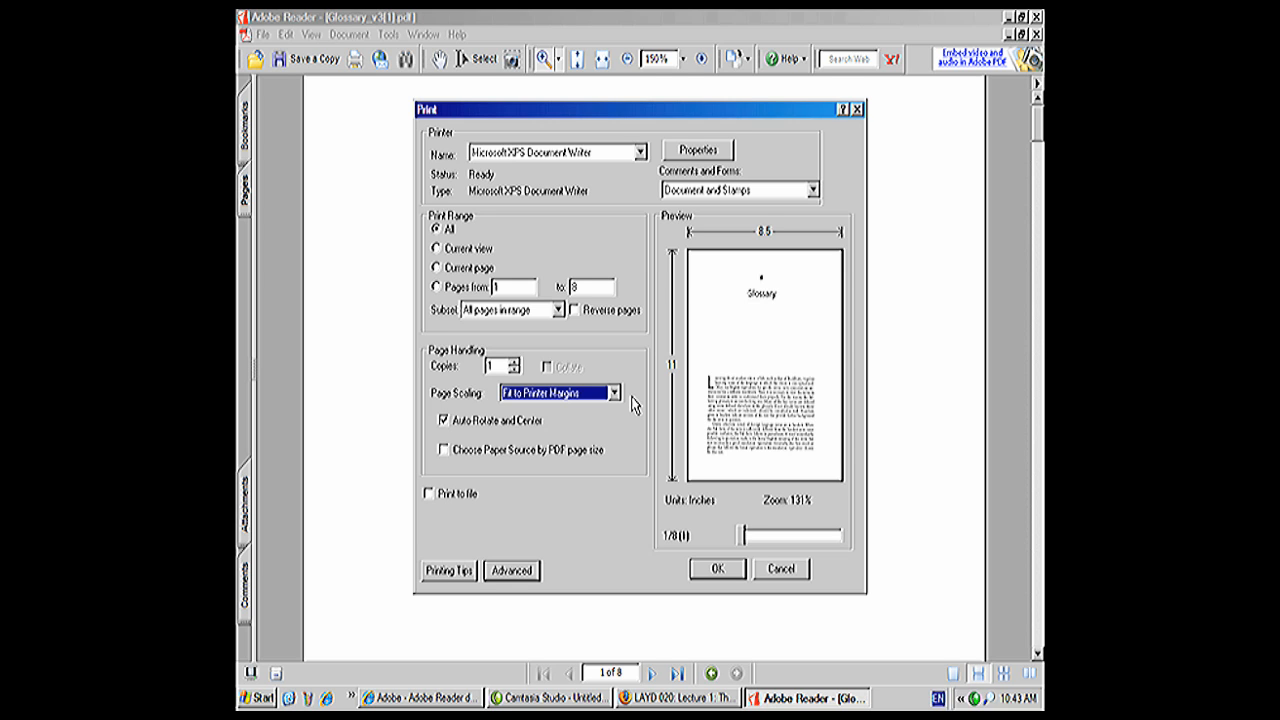
mouse_move(528, 418)
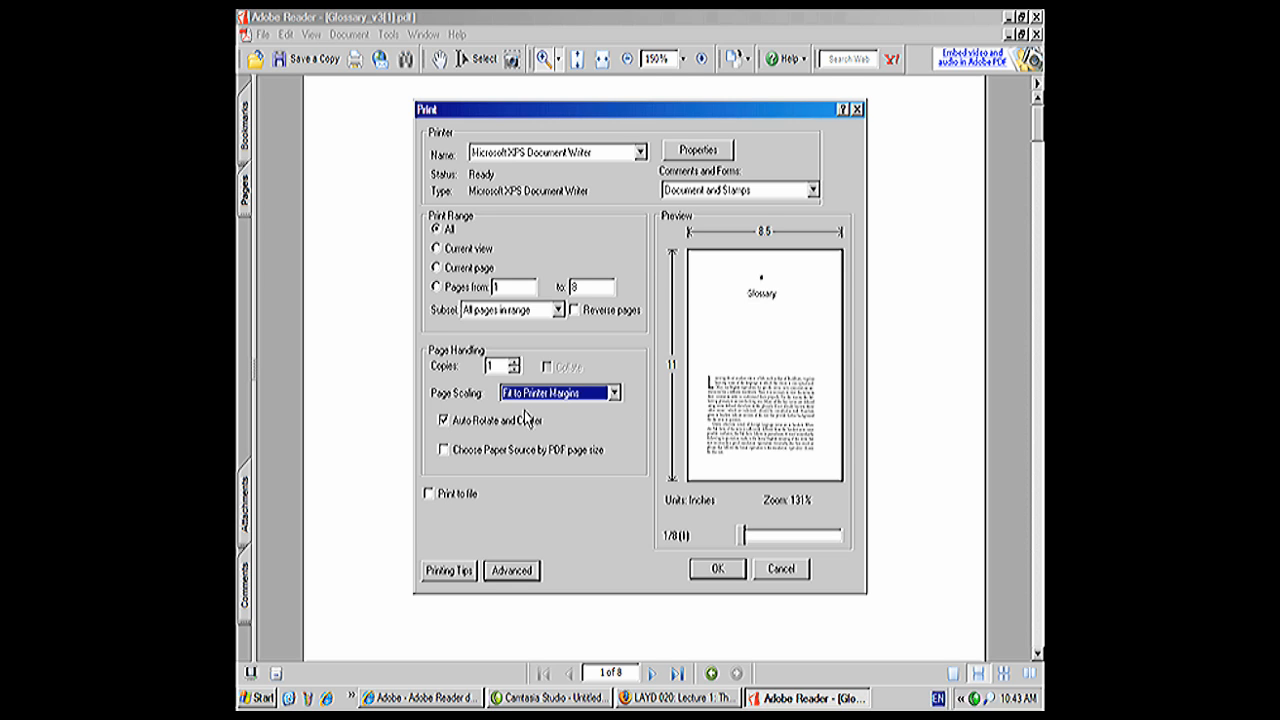
mouse_move(650, 472)
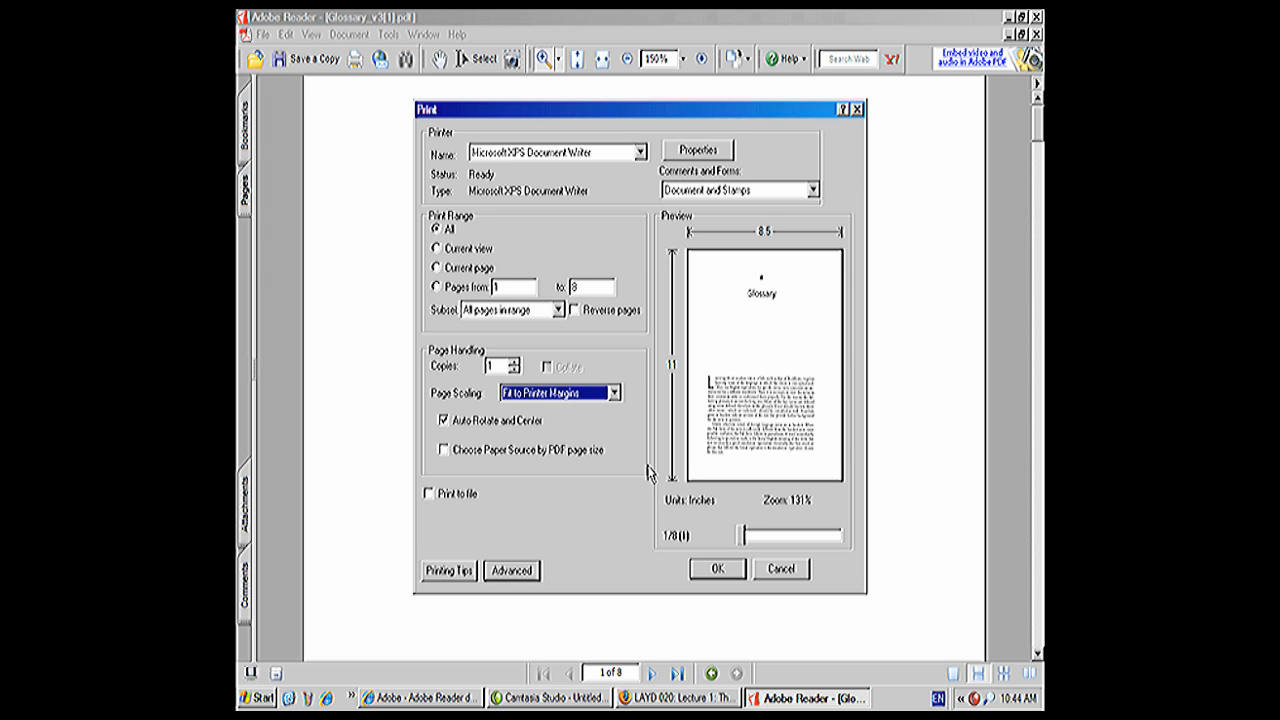
mouse_move(590, 418)
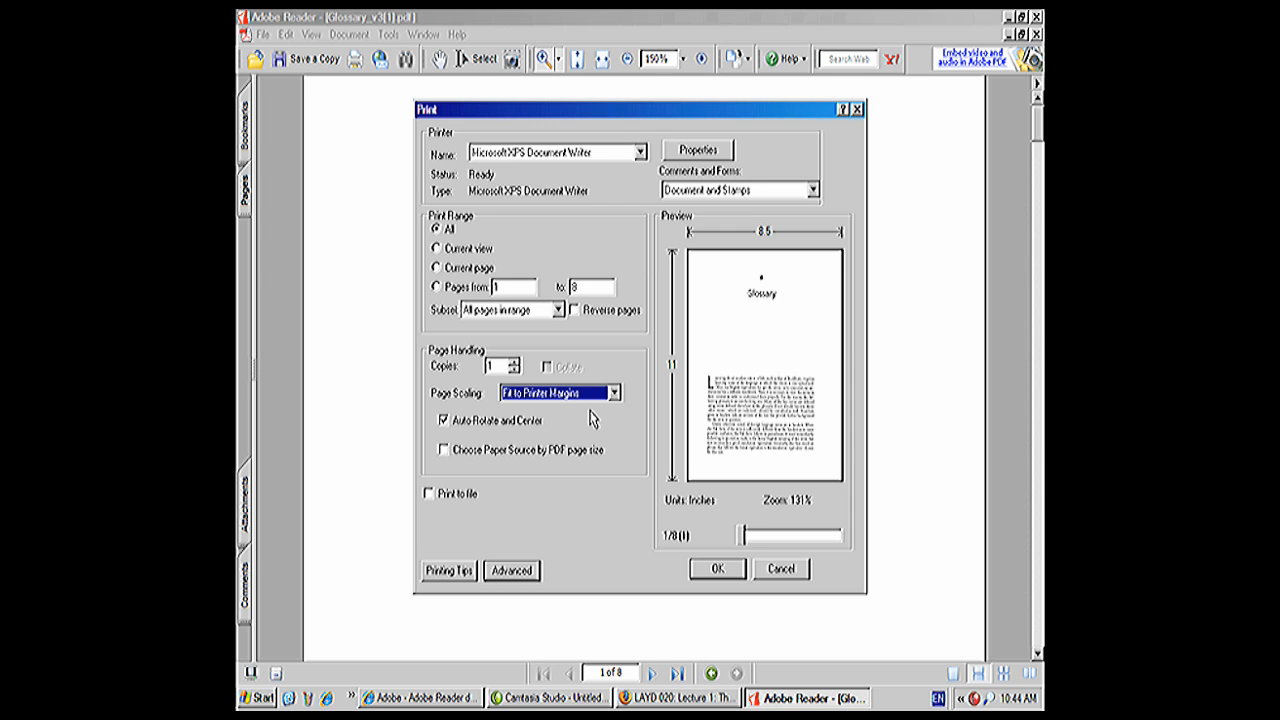
mouse_move(532, 412)
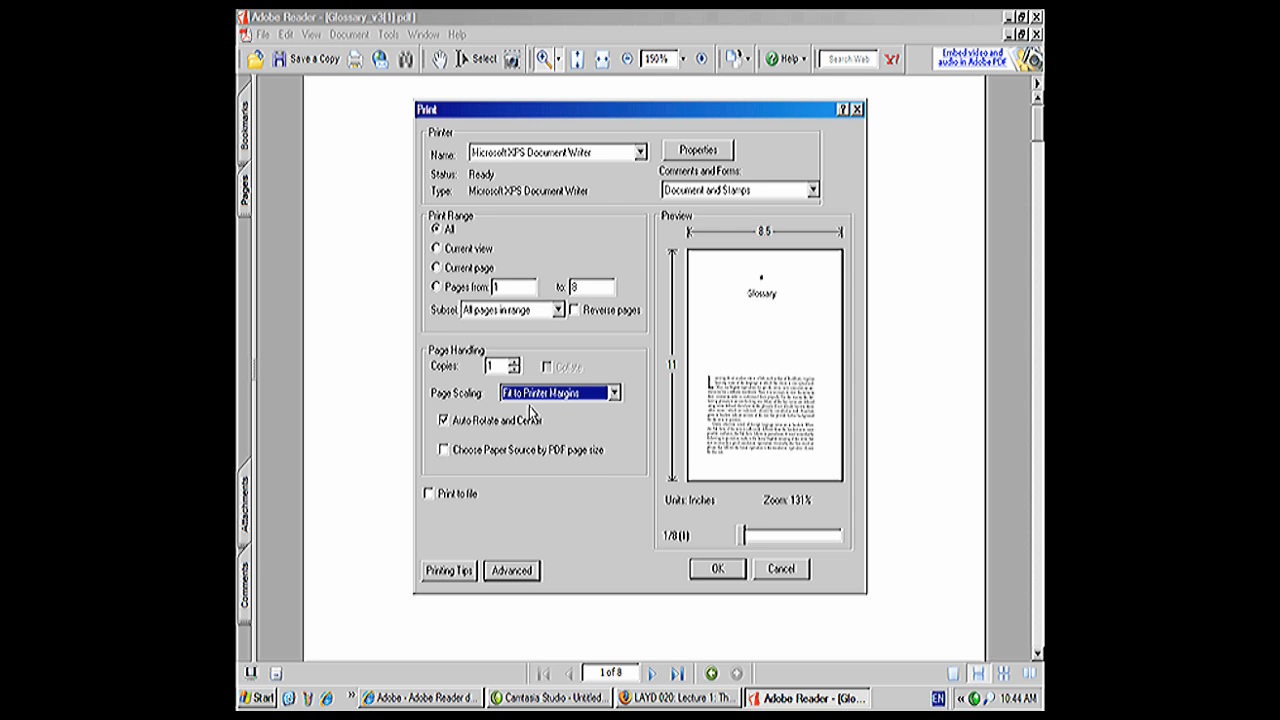
mouse_move(728, 476)
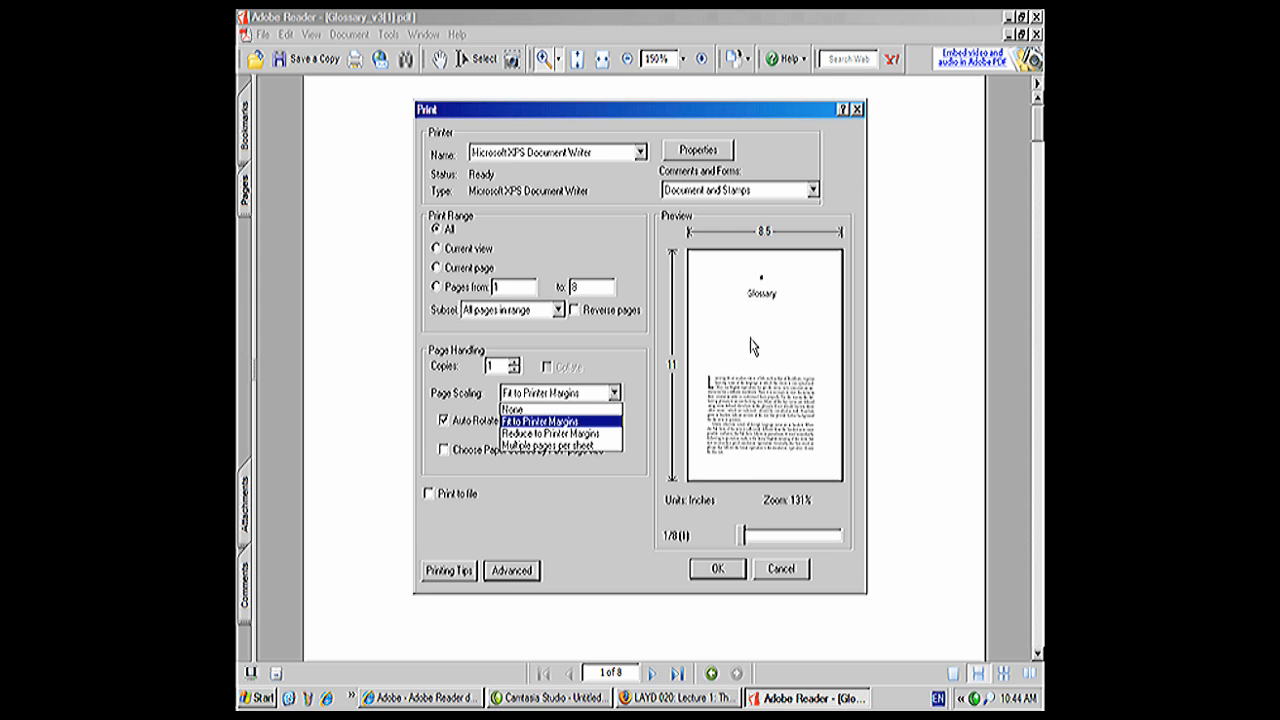
mouse_move(672, 488)
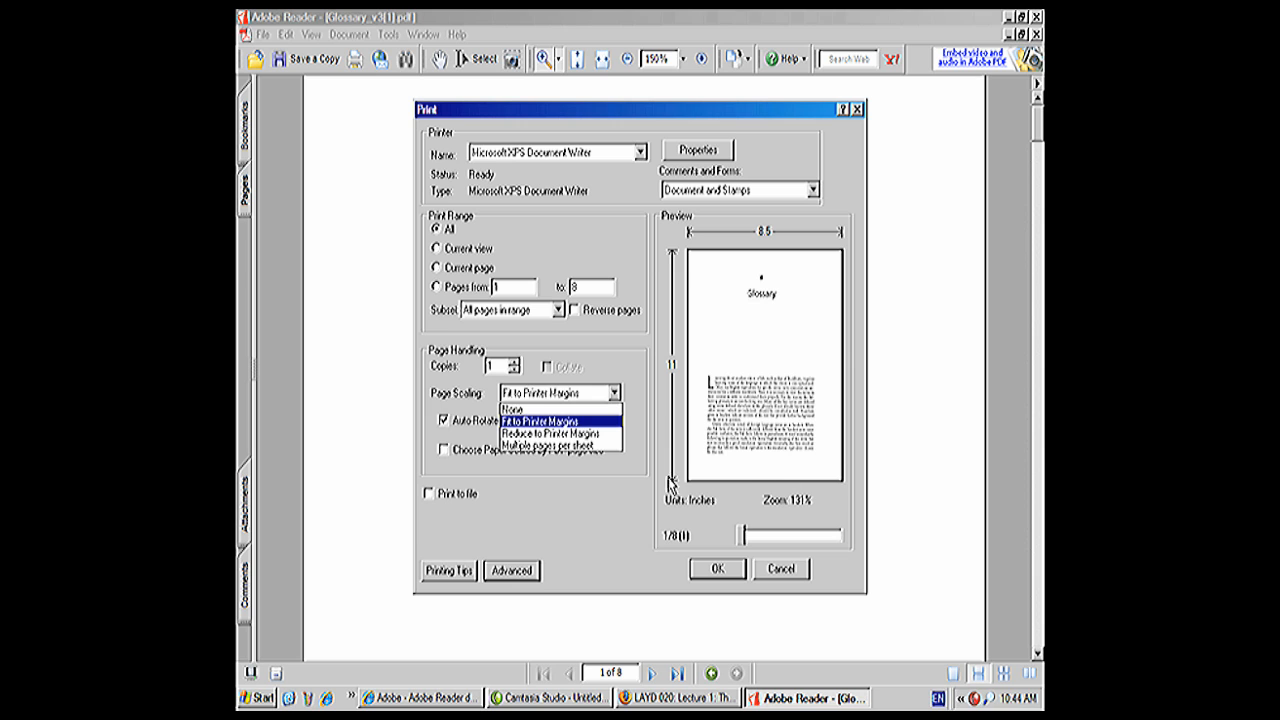
left_click(560, 408)
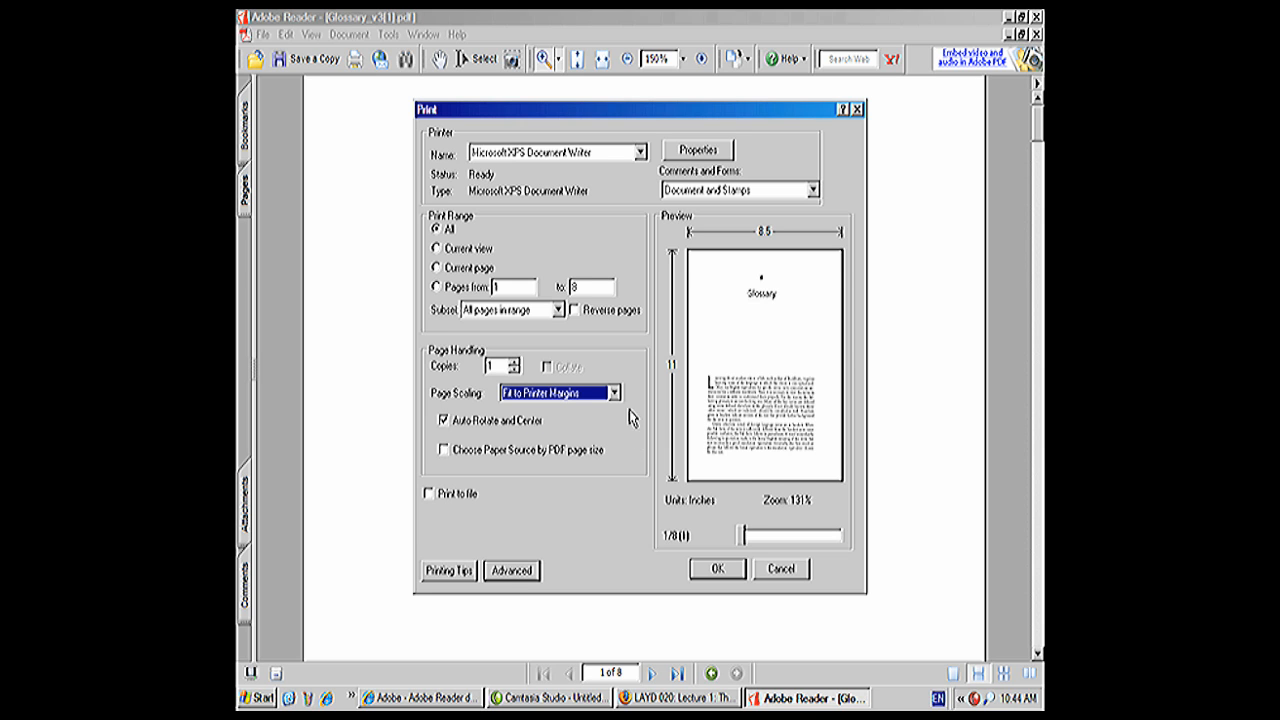
mouse_move(752, 312)
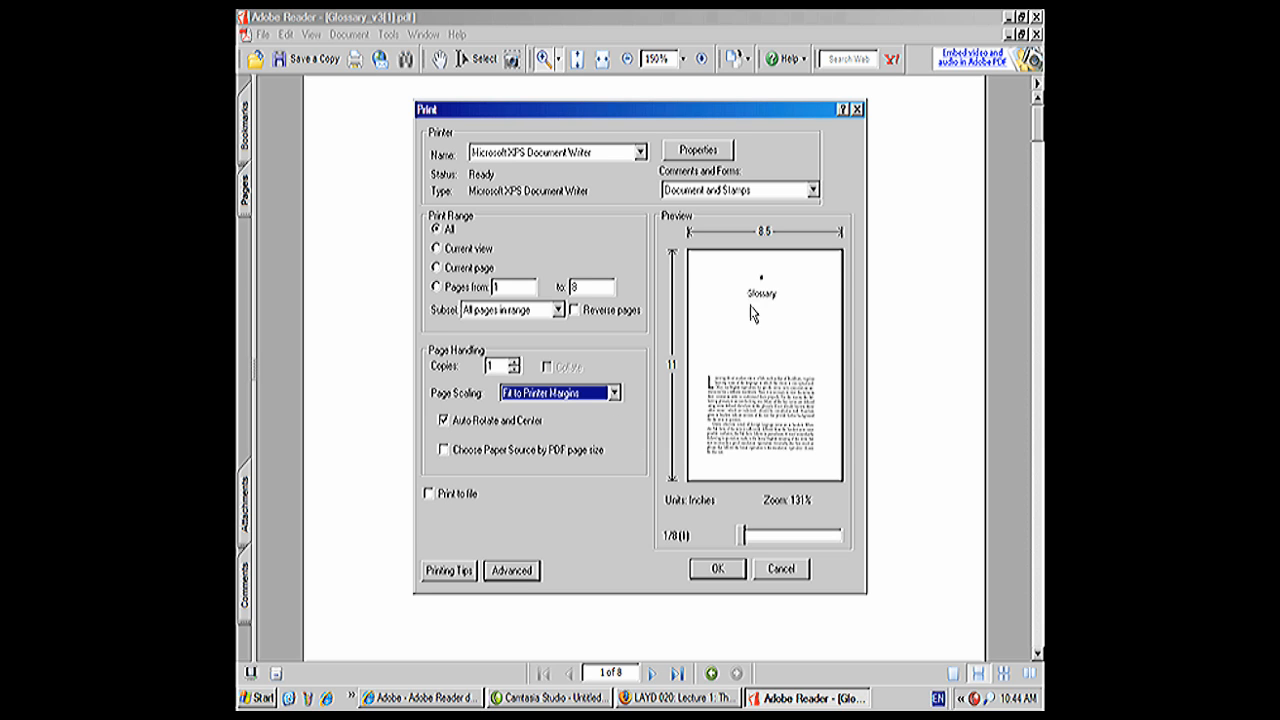
mouse_move(752, 268)
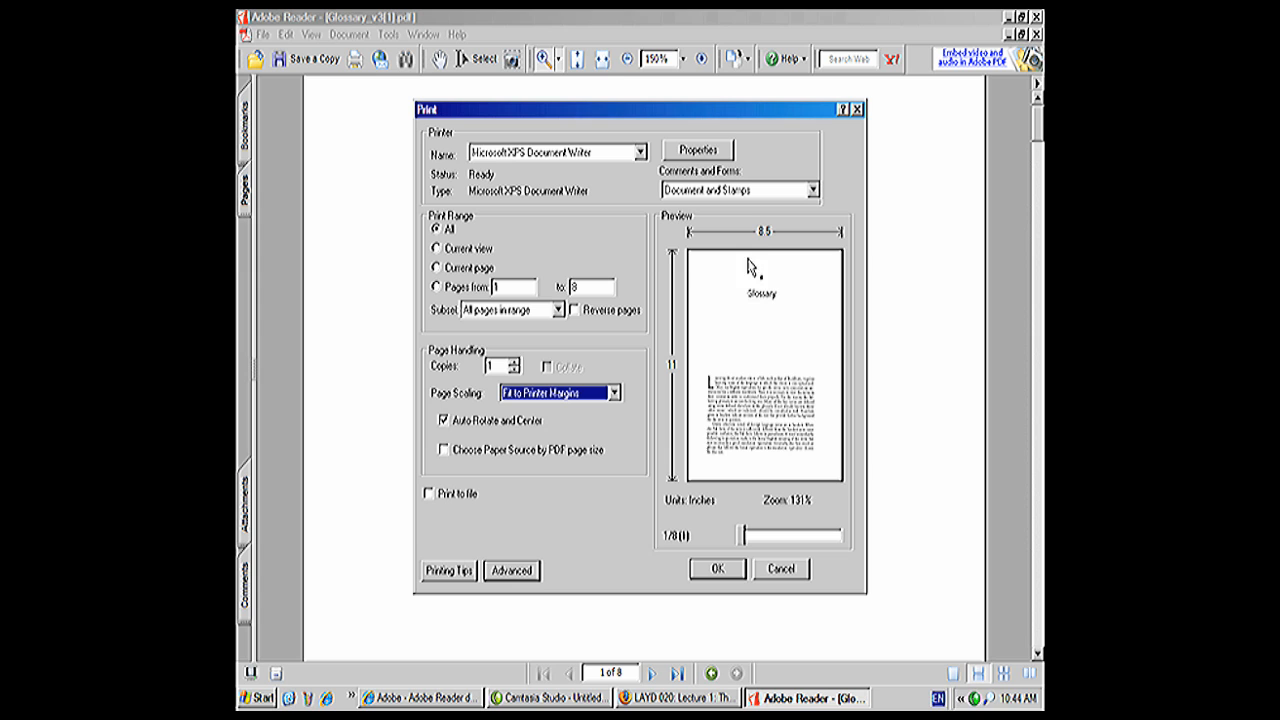
mouse_move(700, 388)
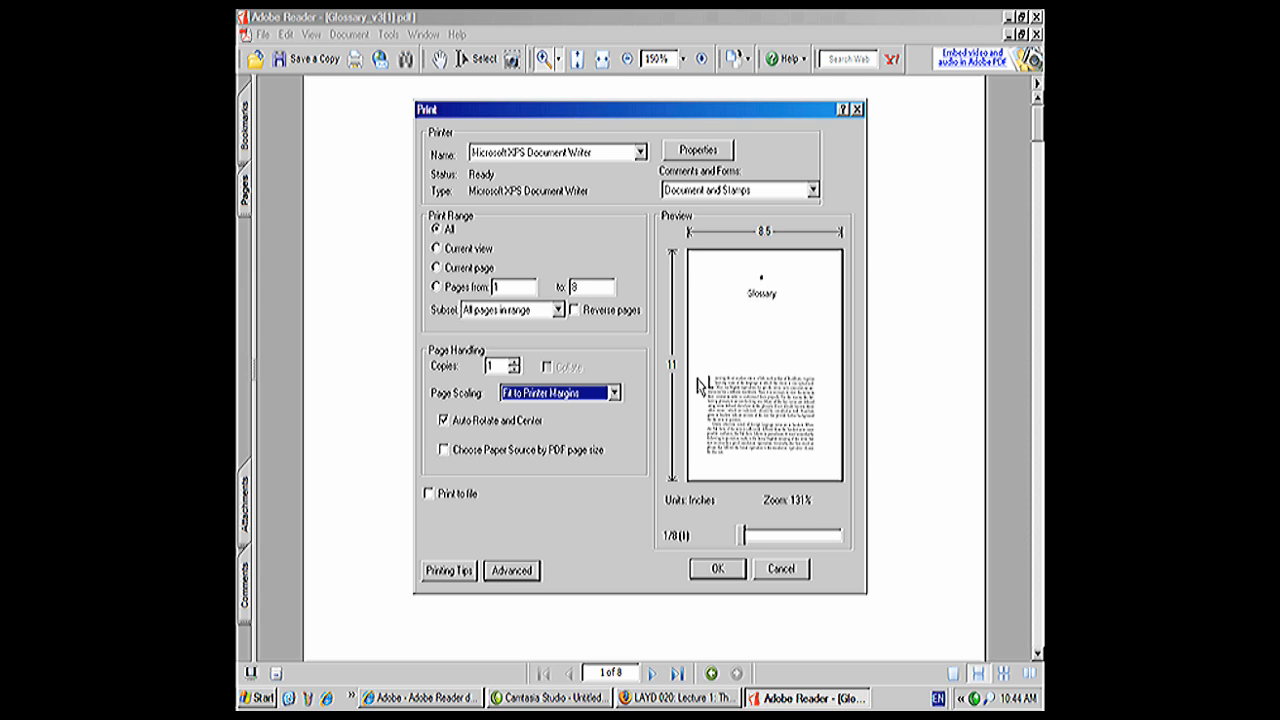
left_click(612, 392)
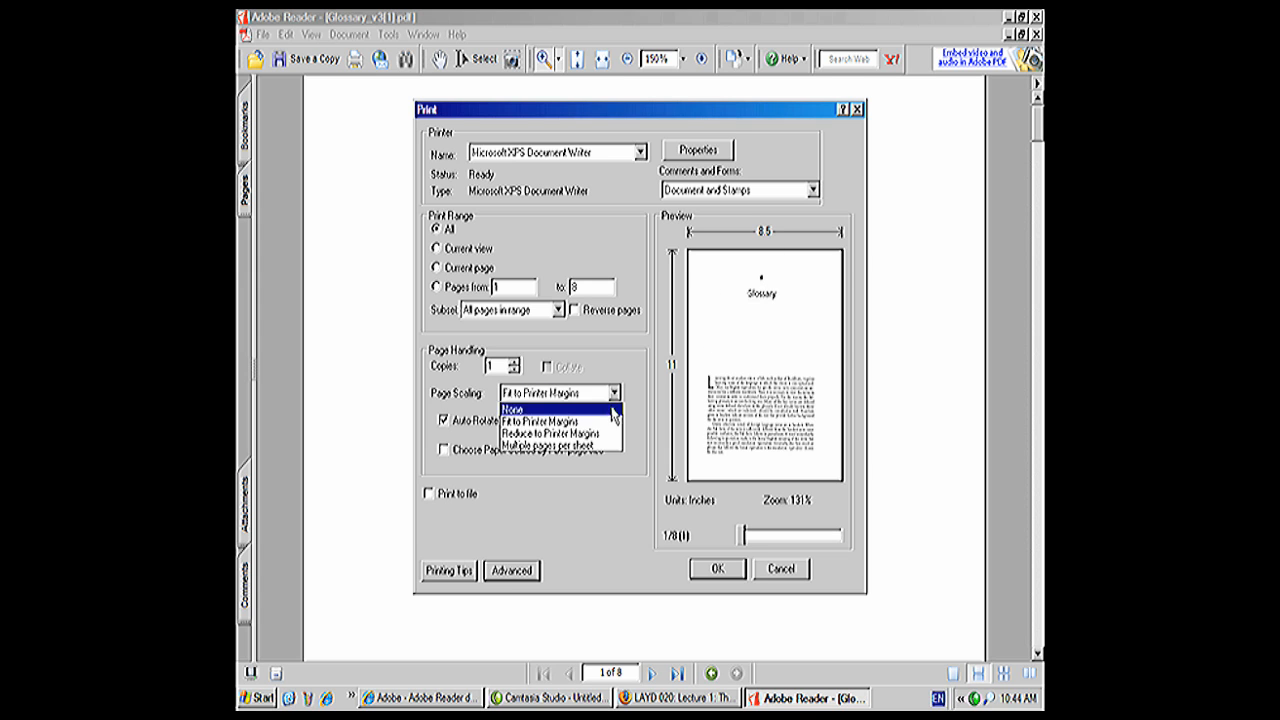
Set Page Scaling to Reduce to Printer Margins, bringing the preview to 100%.
left_click(560, 422)
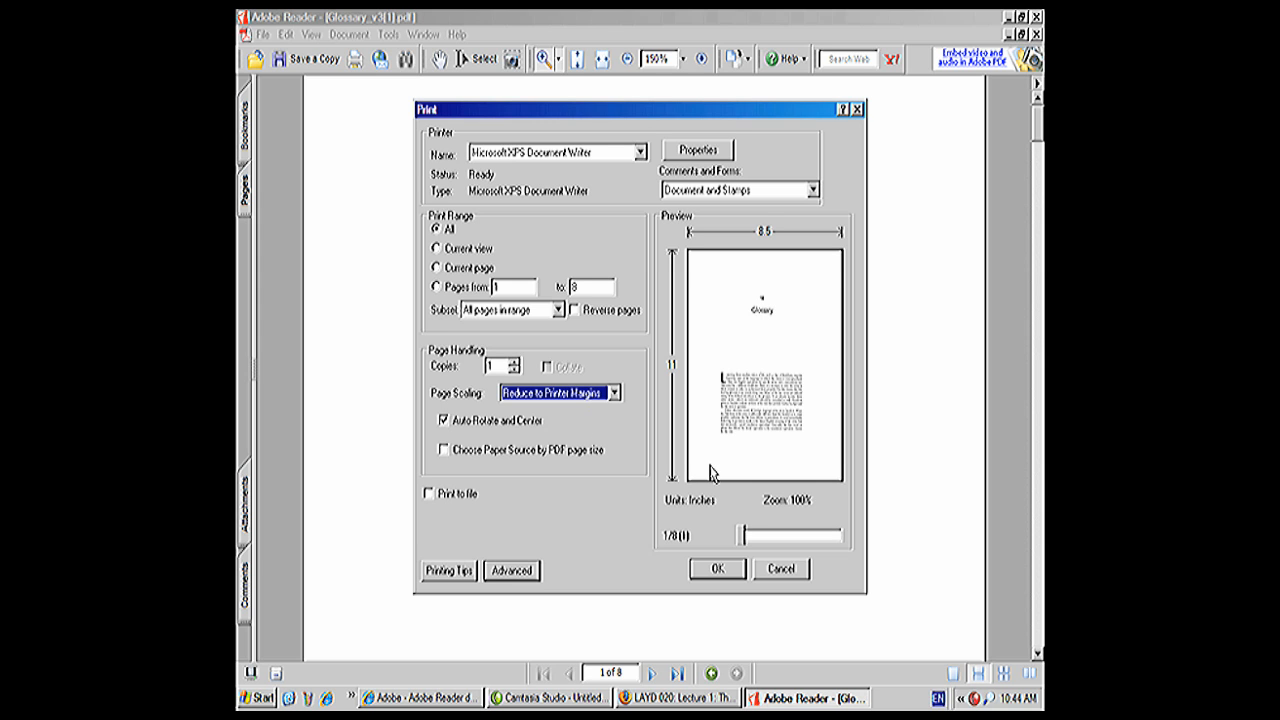
mouse_move(804, 436)
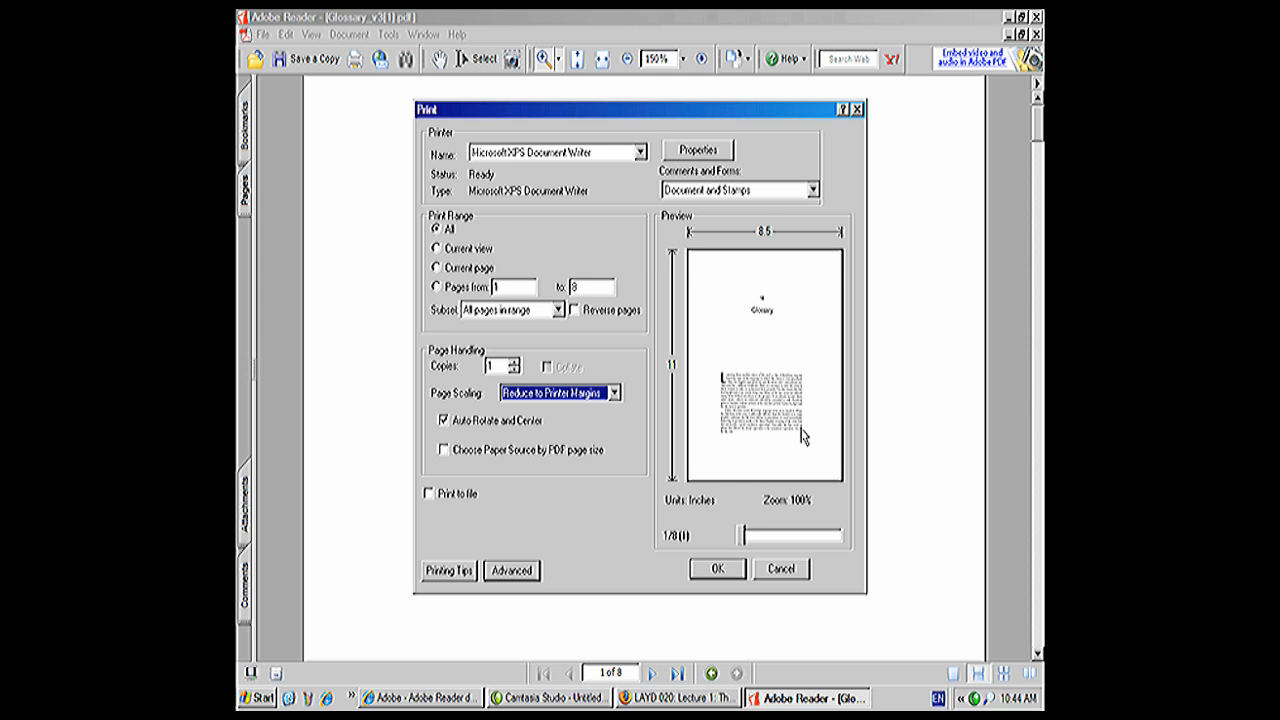
mouse_move(716, 296)
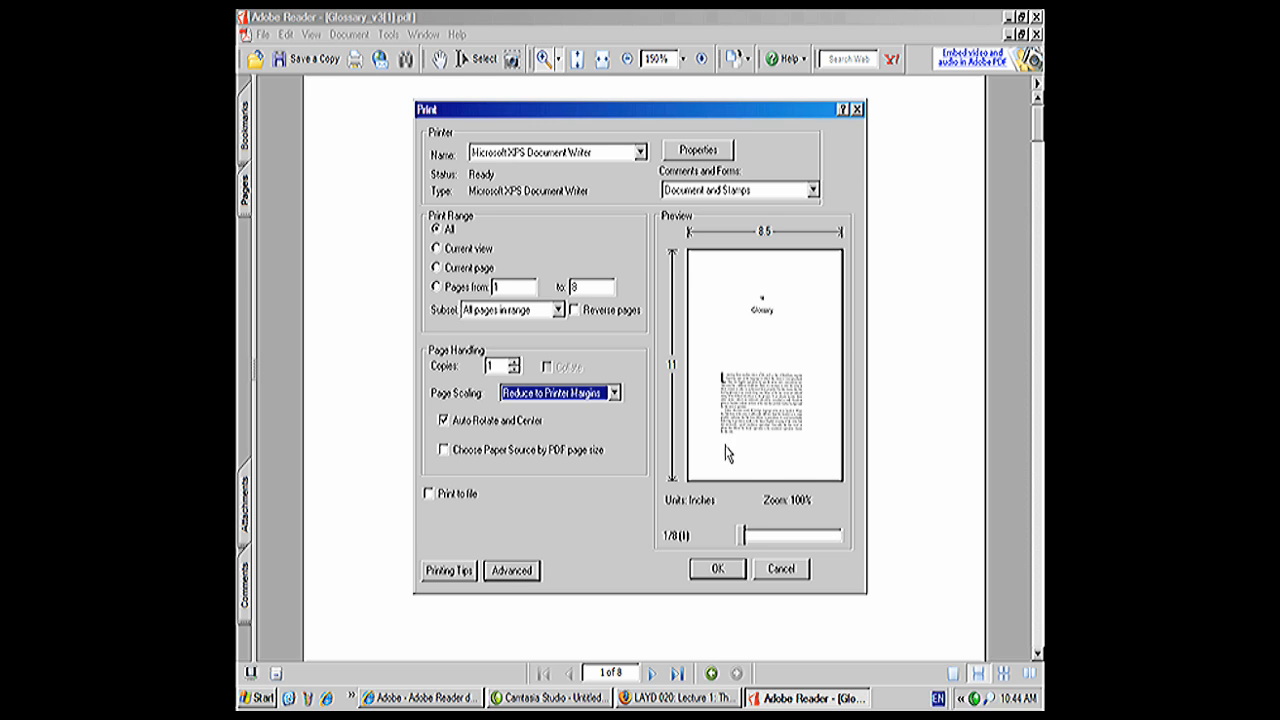
mouse_move(816, 284)
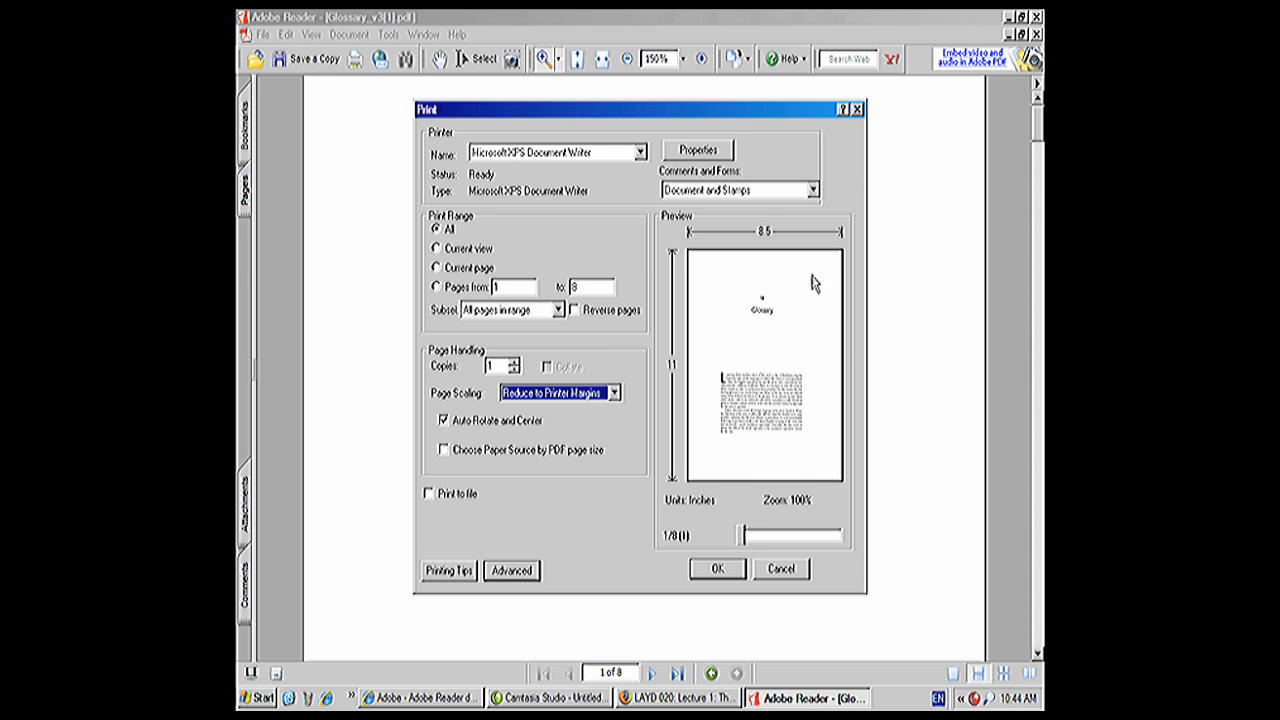
mouse_move(696, 460)
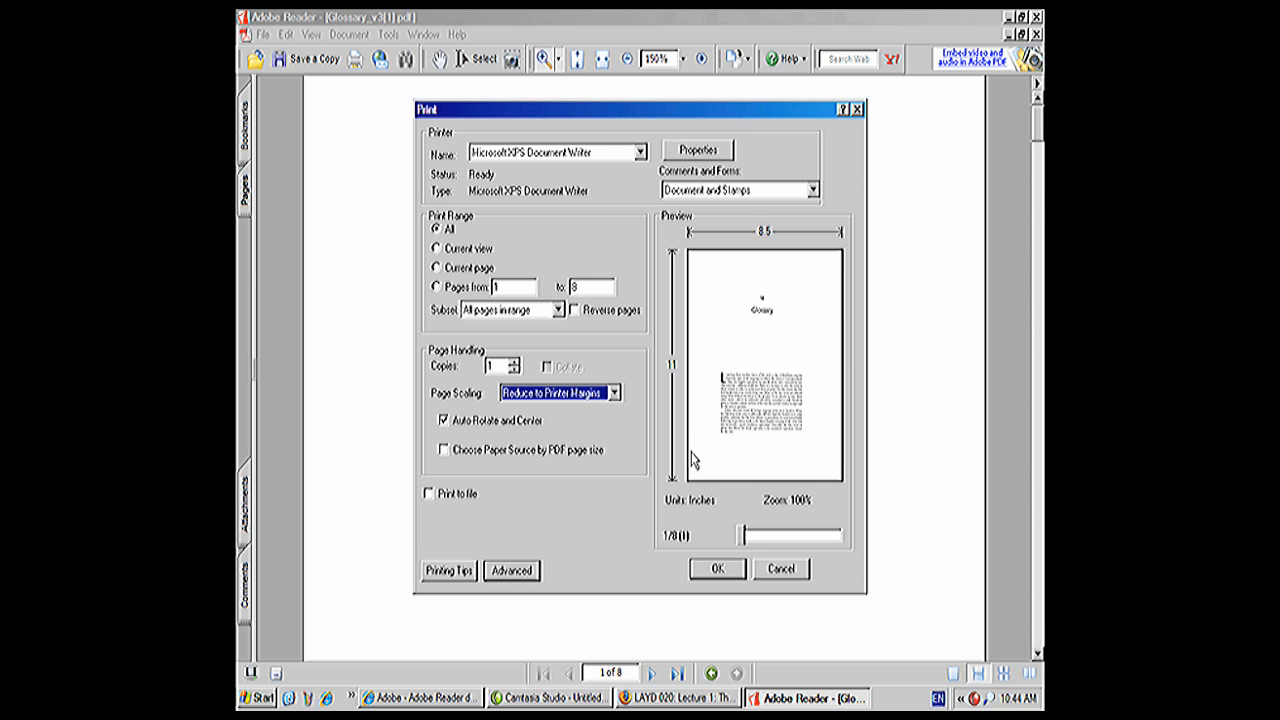
mouse_move(714, 460)
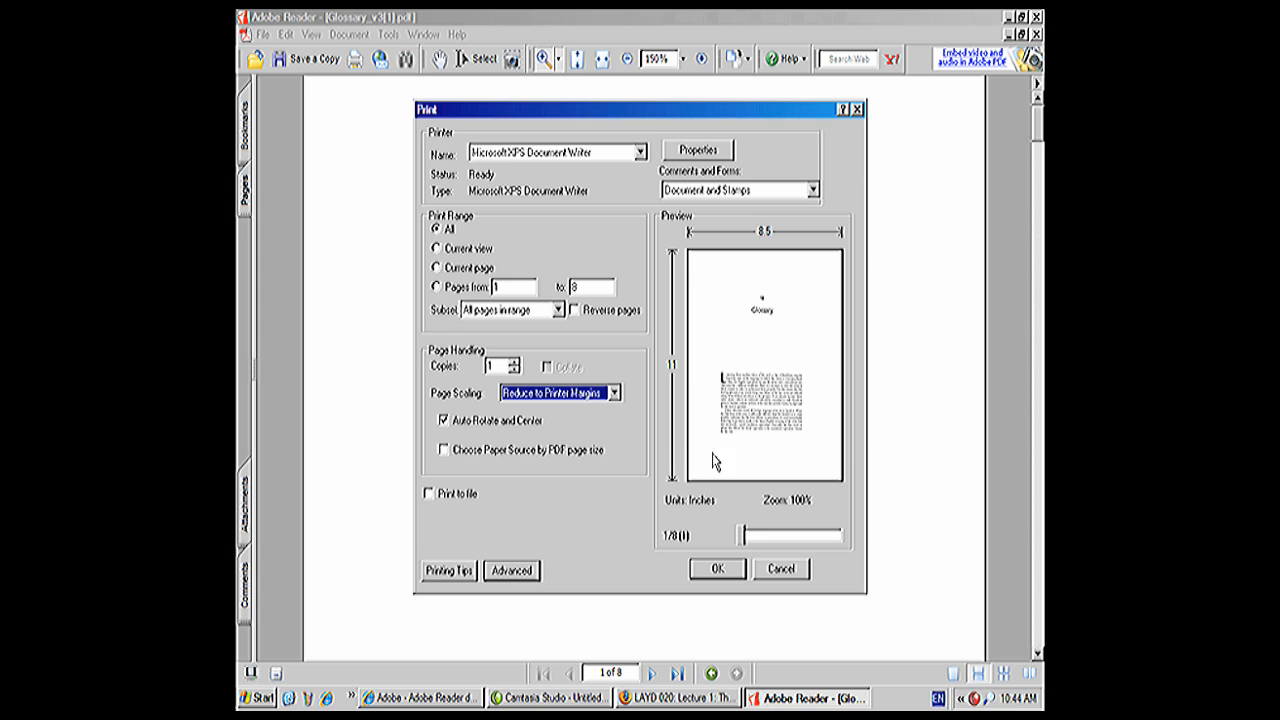
mouse_move(764, 388)
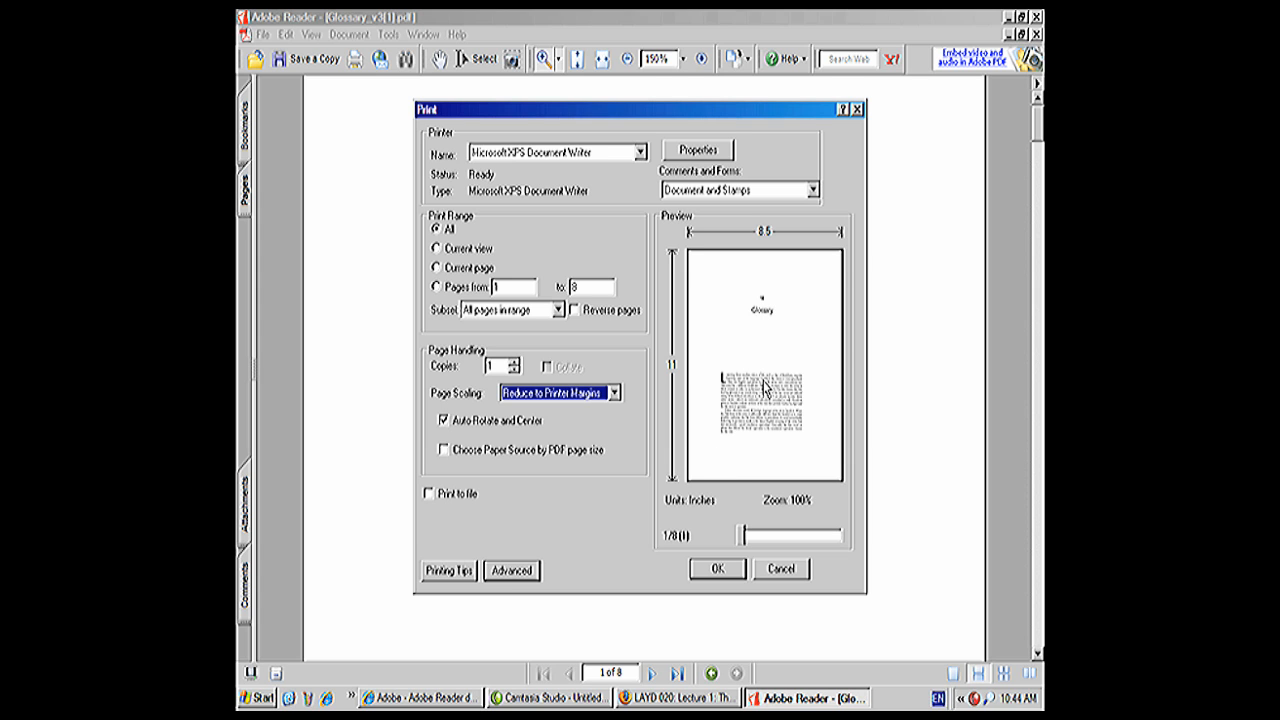
Set Page Scaling back to Fit to Printer Margins, returning the preview to 131%.
left_click(614, 392)
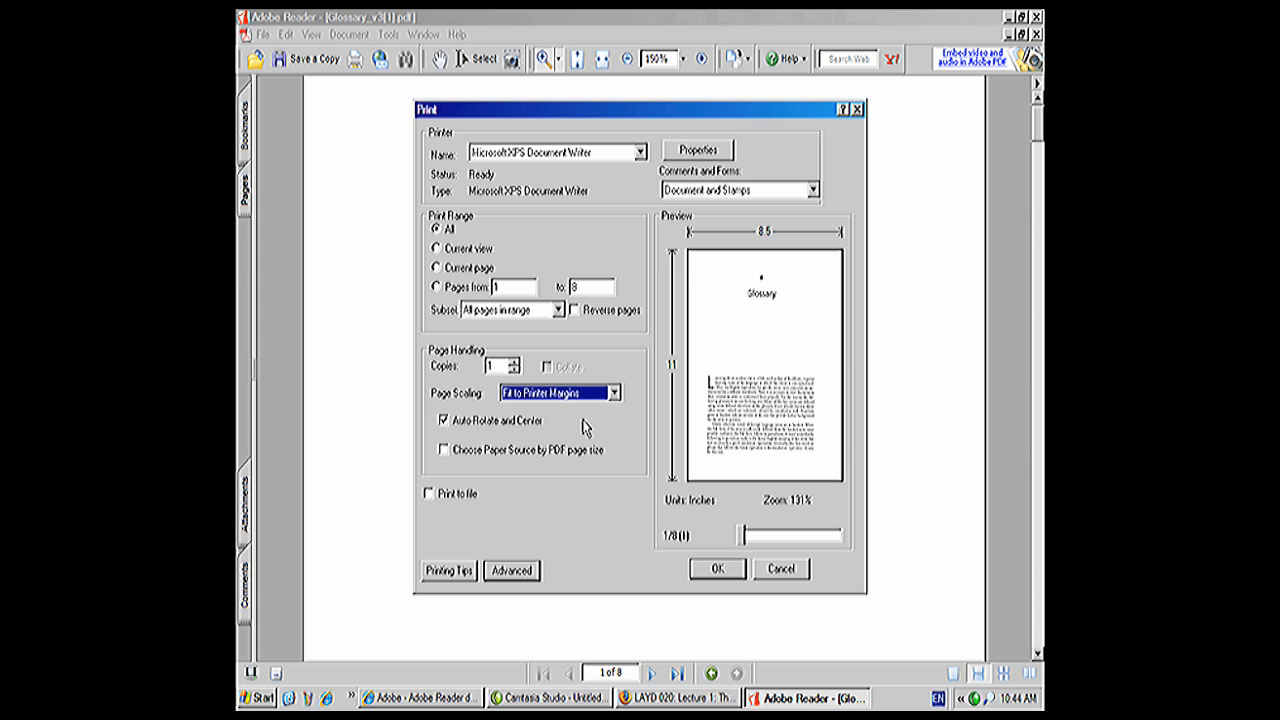
mouse_move(696, 400)
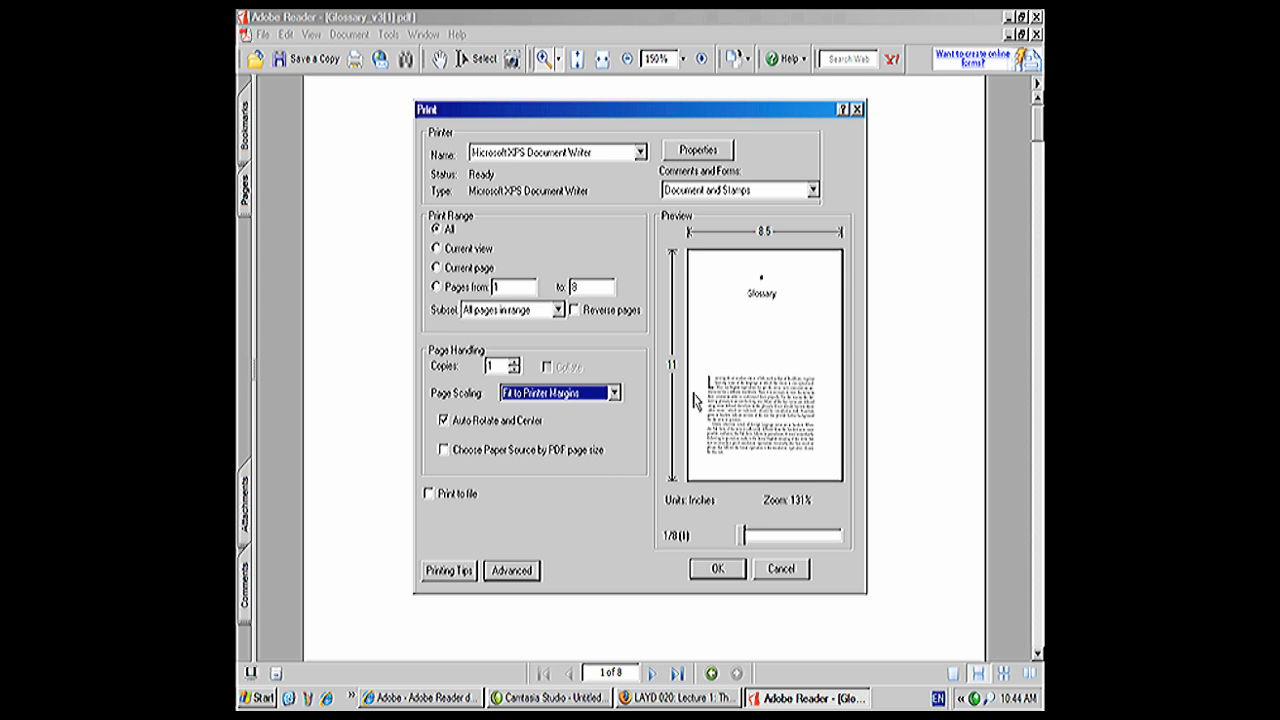
mouse_move(708, 294)
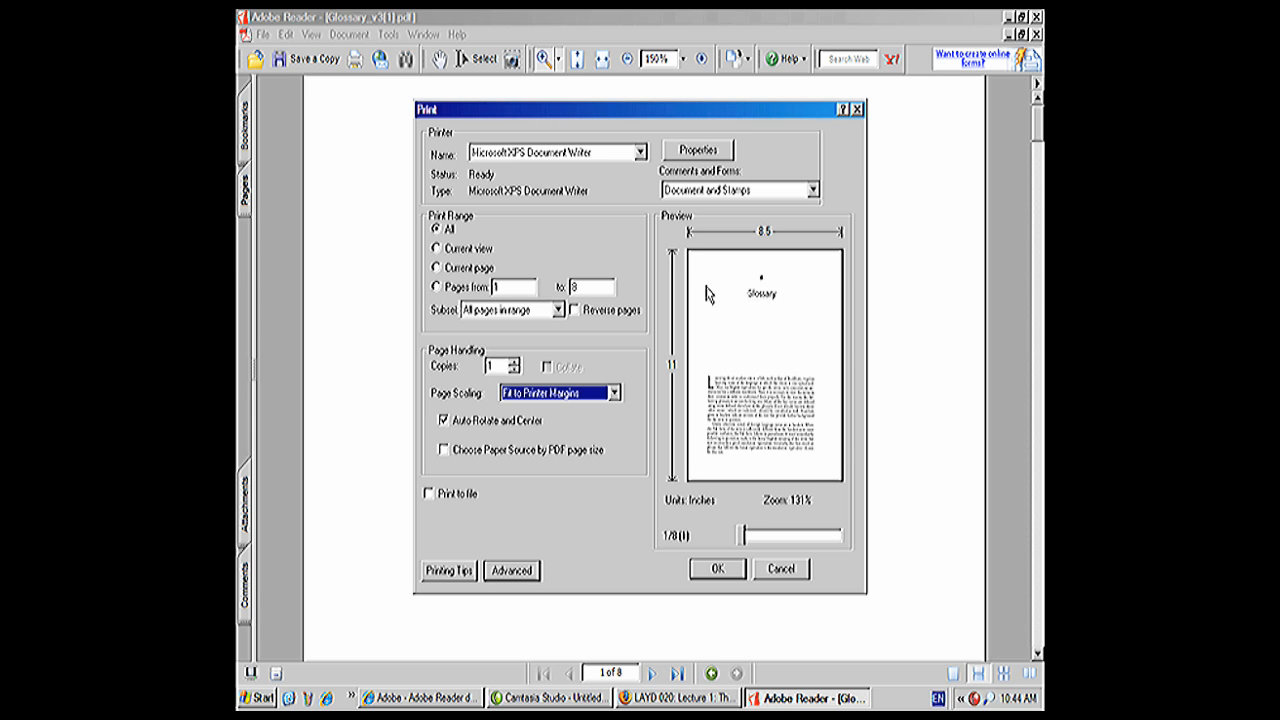
mouse_move(836, 428)
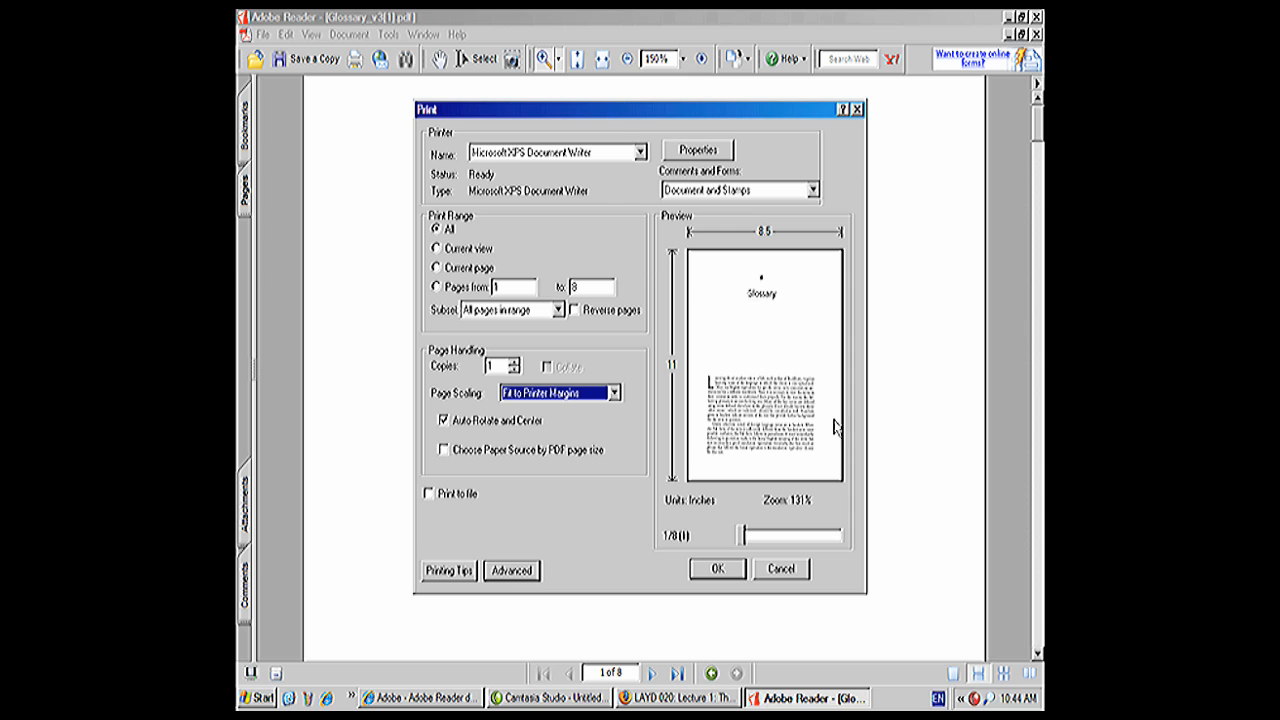
mouse_move(744, 432)
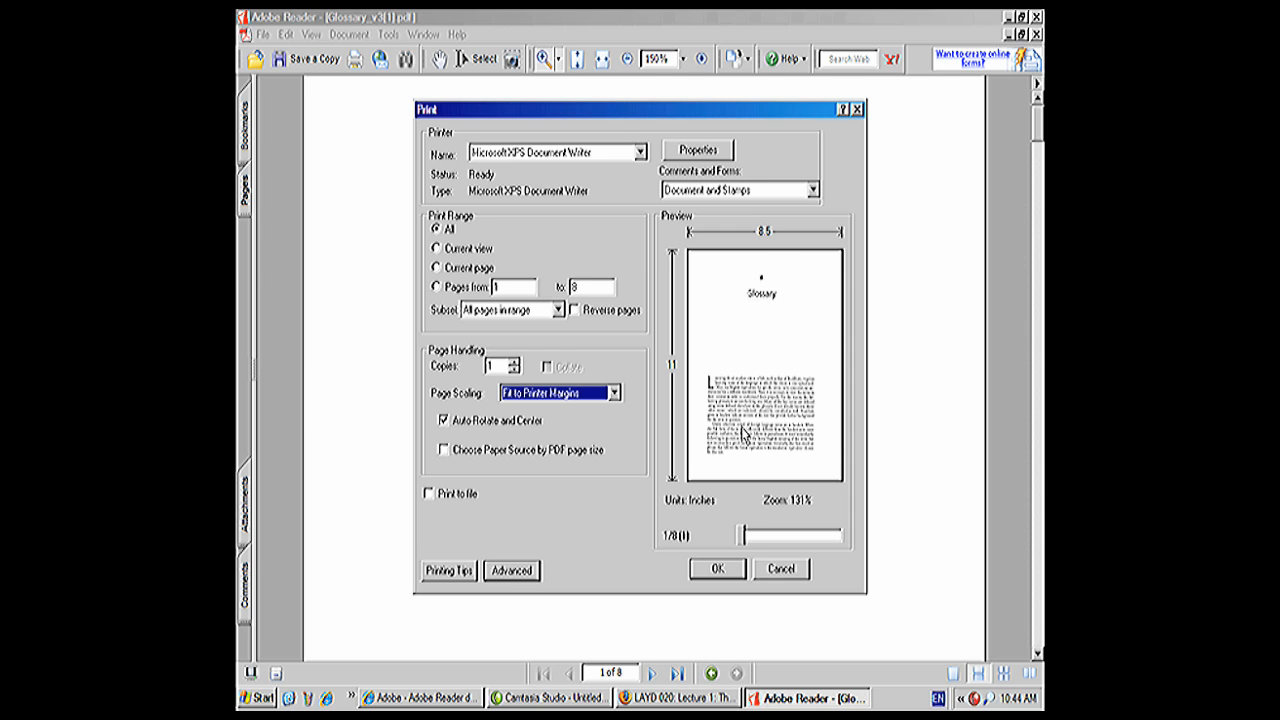
mouse_move(748, 432)
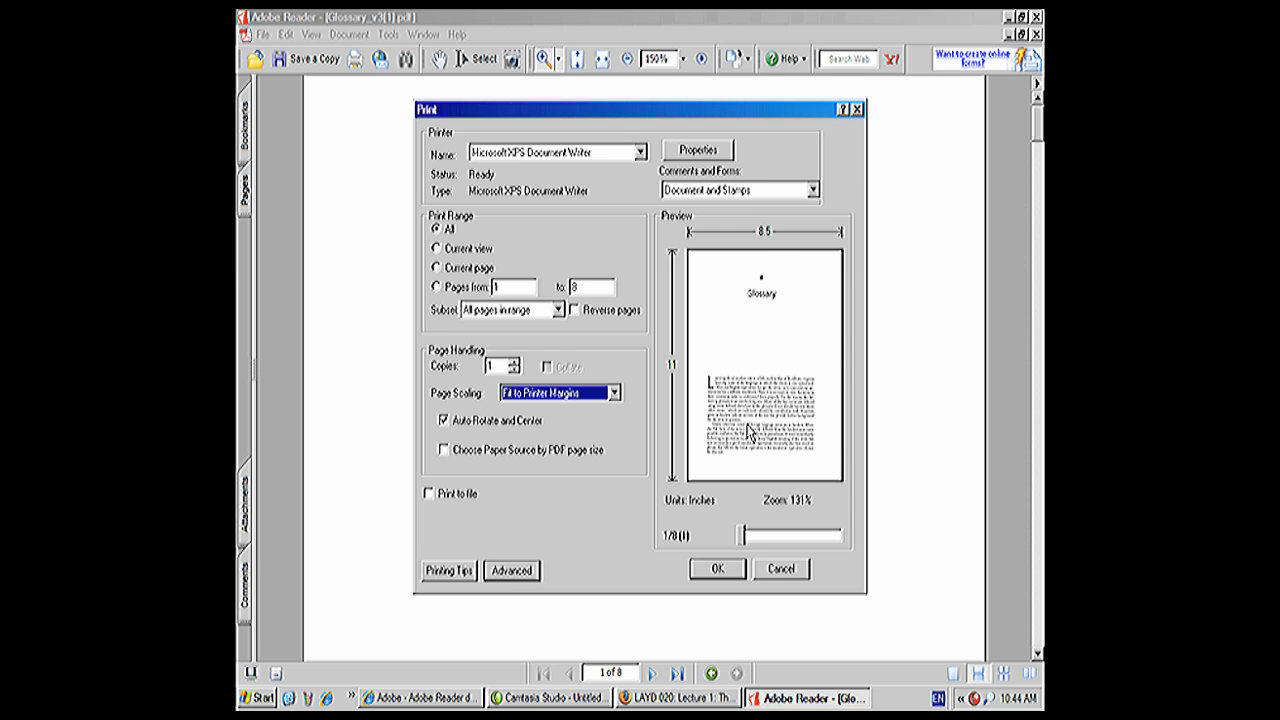